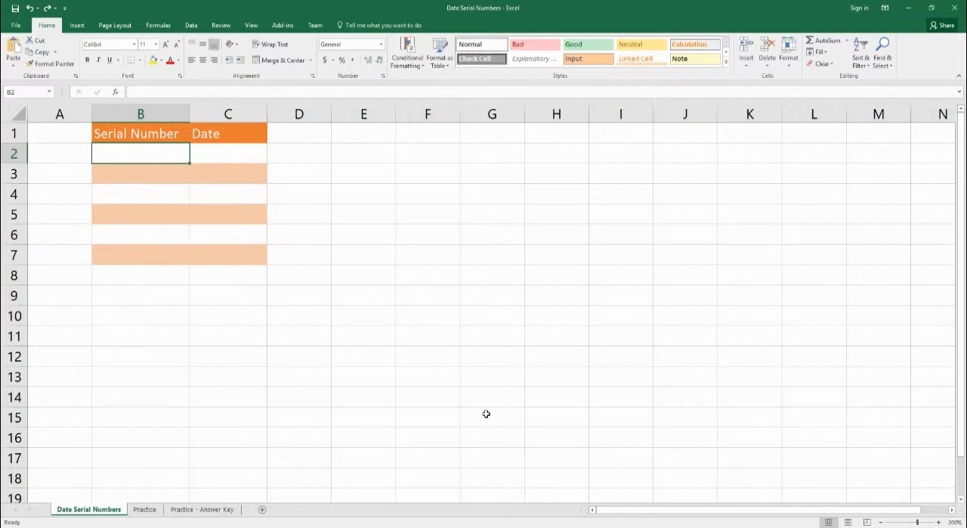
Try the date 3/31/2012 in the first Date cell, then clear it again.
{"action": "left_click", "coordinate": [227, 153]}
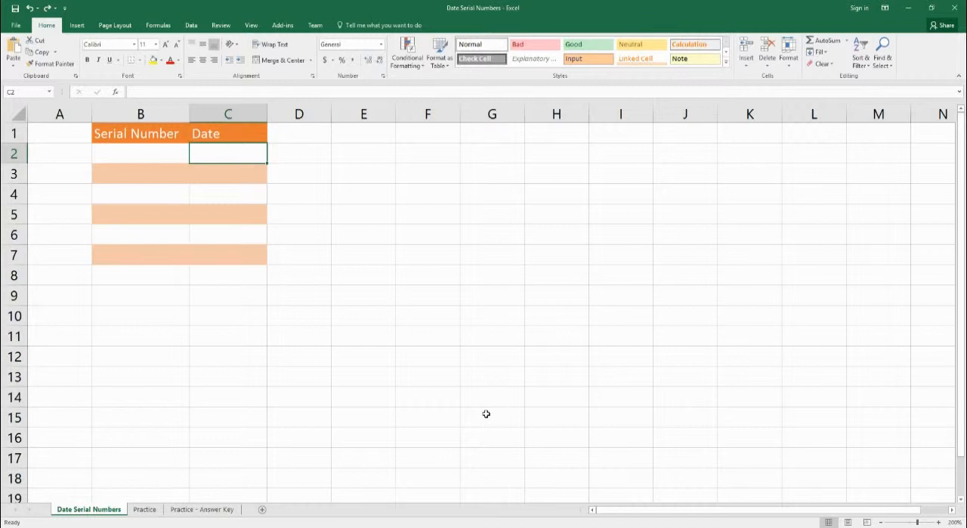
{"action": "type", "text": "3/31/"}
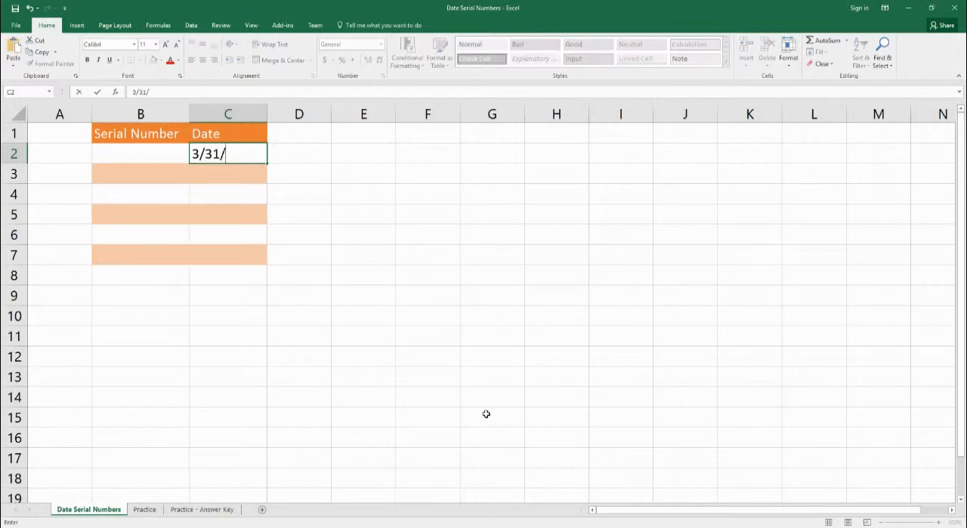
{"action": "type", "text": "2012"}
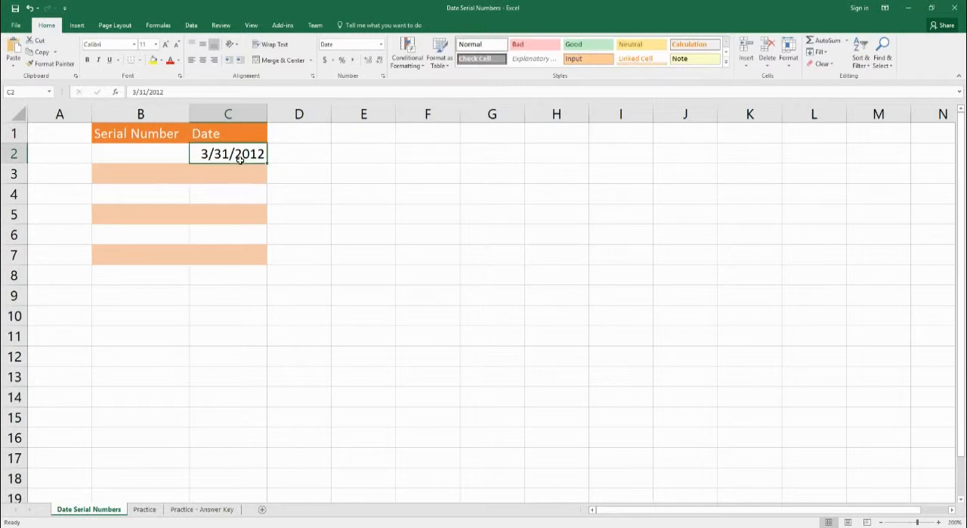
{"action": "mouse_move", "coordinate": [202, 161]}
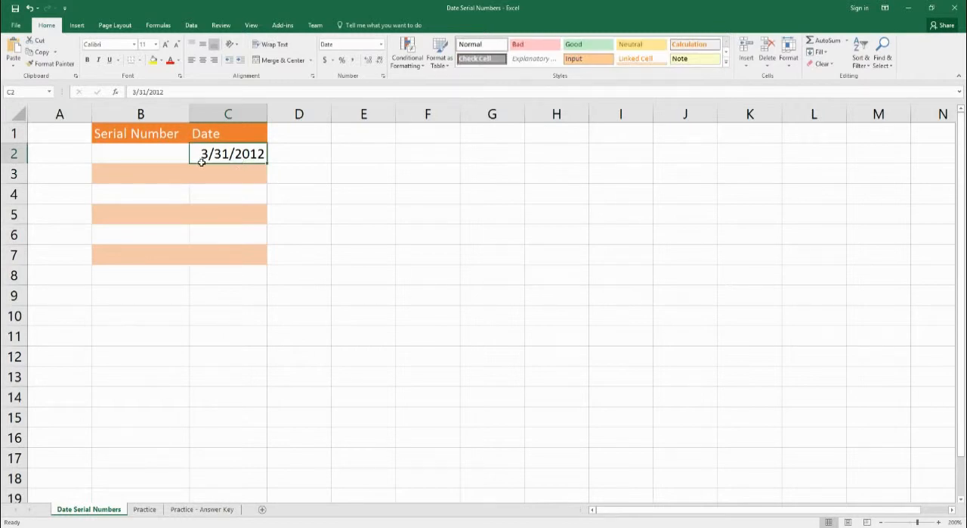
{"action": "mouse_move", "coordinate": [231, 165]}
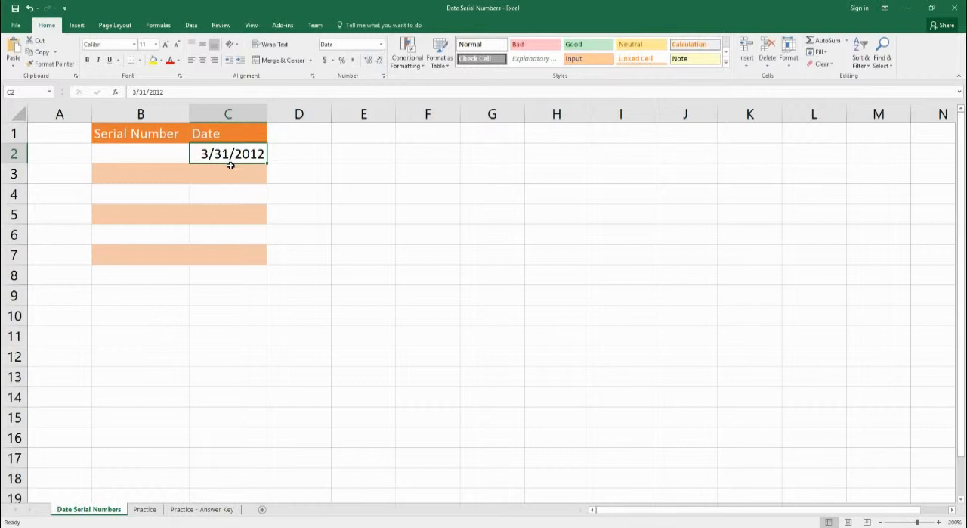
{"action": "key", "text": "Delete"}
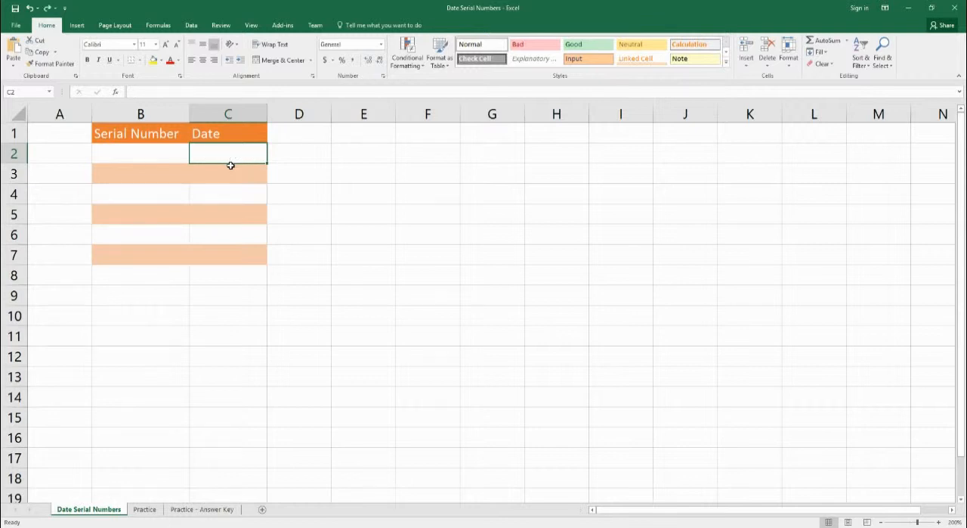
Enter serial 1 in B2 and show =B2 in C2 as the Short Date 1/1/1900.
{"action": "left_click", "coordinate": [141, 153]}
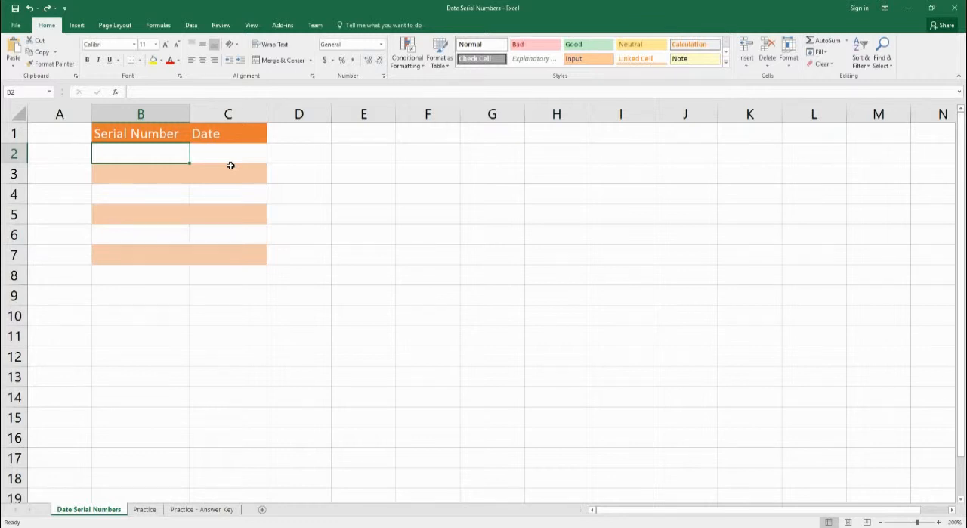
{"action": "type", "text": "1"}
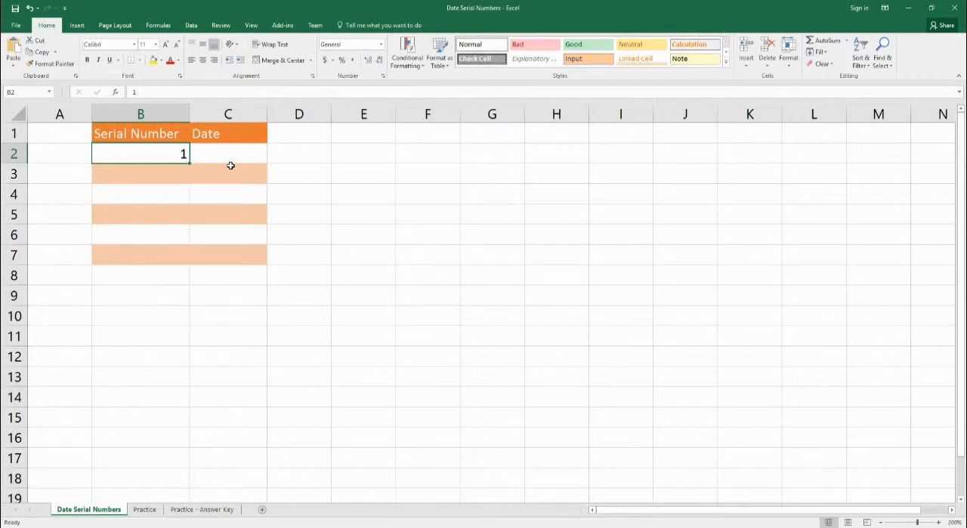
{"action": "left_click", "coordinate": [227, 154]}
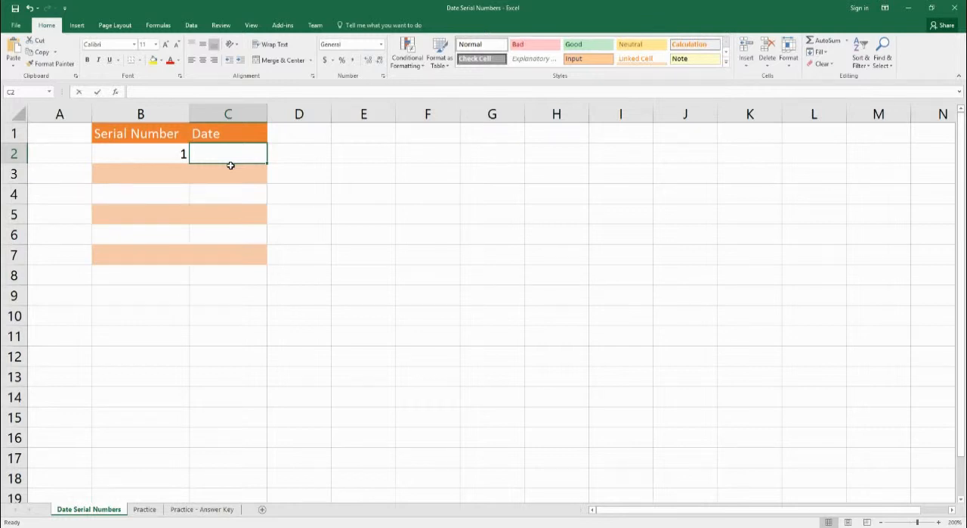
{"action": "type", "text": "=B2"}
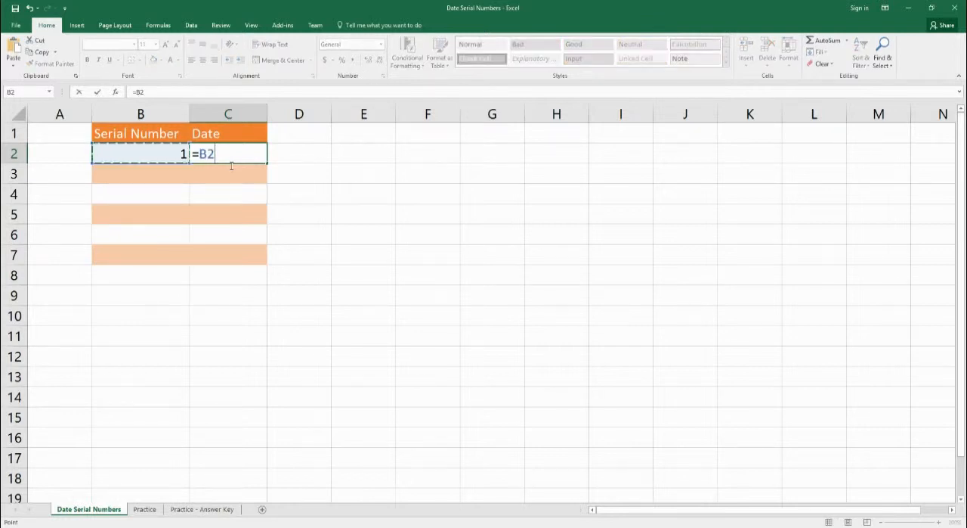
{"action": "key", "text": "Enter"}
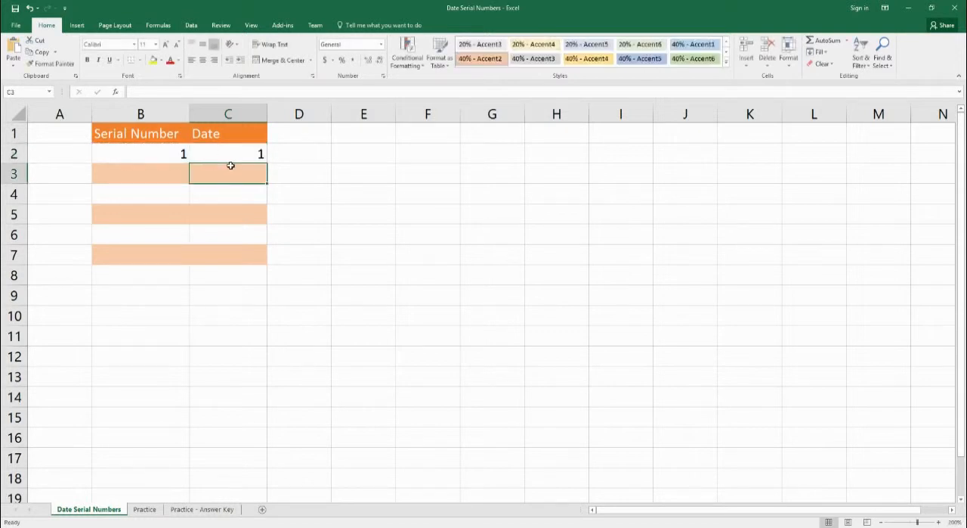
{"action": "left_click", "coordinate": [228, 154]}
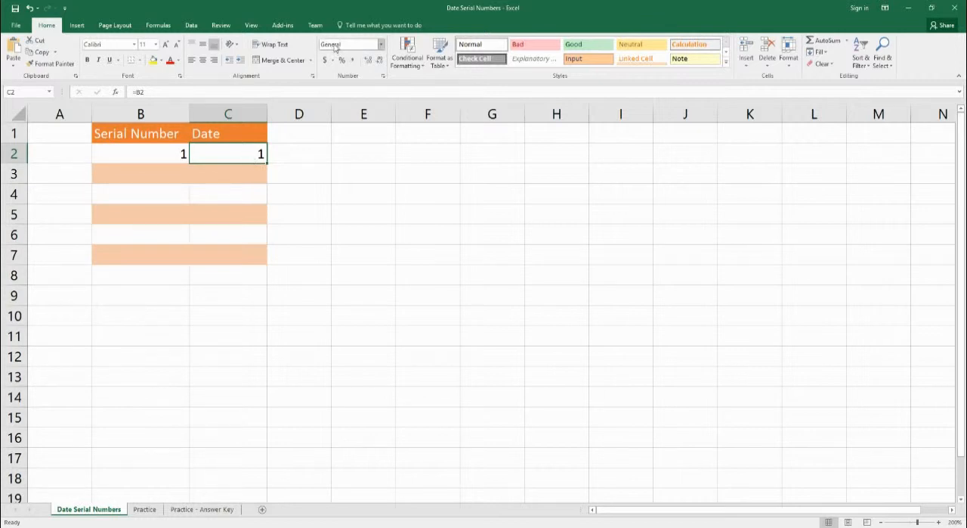
{"action": "left_click", "coordinate": [379, 44]}
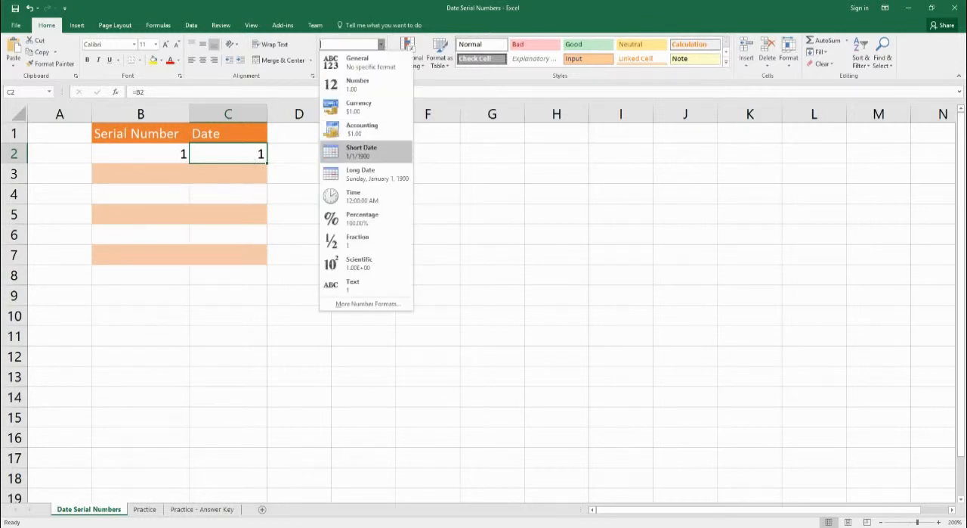
{"action": "left_click", "coordinate": [361, 151]}
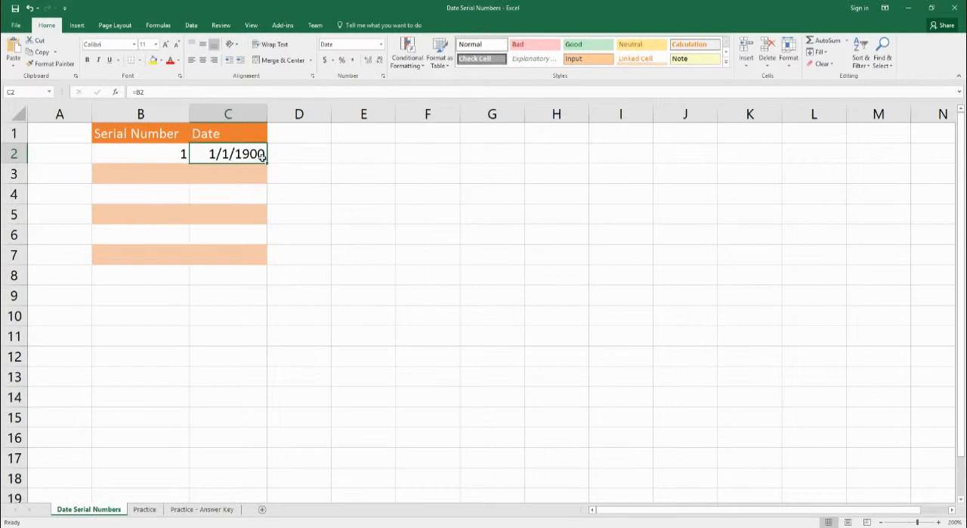
{"action": "mouse_move", "coordinate": [225, 159]}
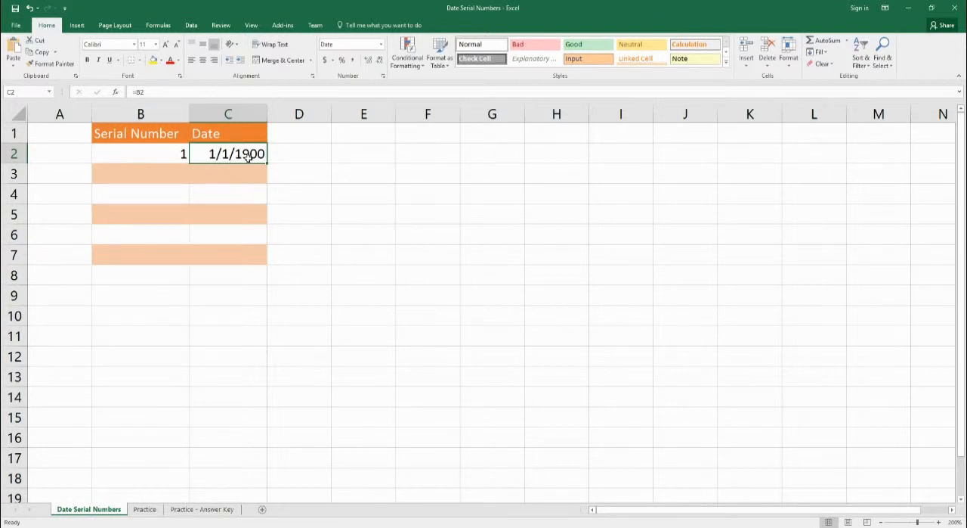
Format the Date cells C2:C7 as Short Date.
{"action": "left_click_drag", "start_coordinate": [227, 154], "coordinate": [248, 234]}
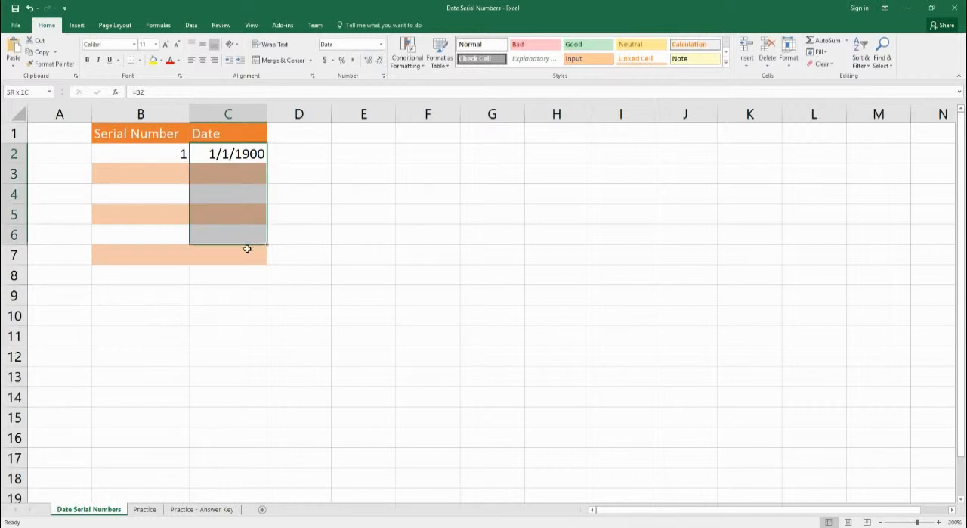
{"action": "left_click", "coordinate": [380, 44]}
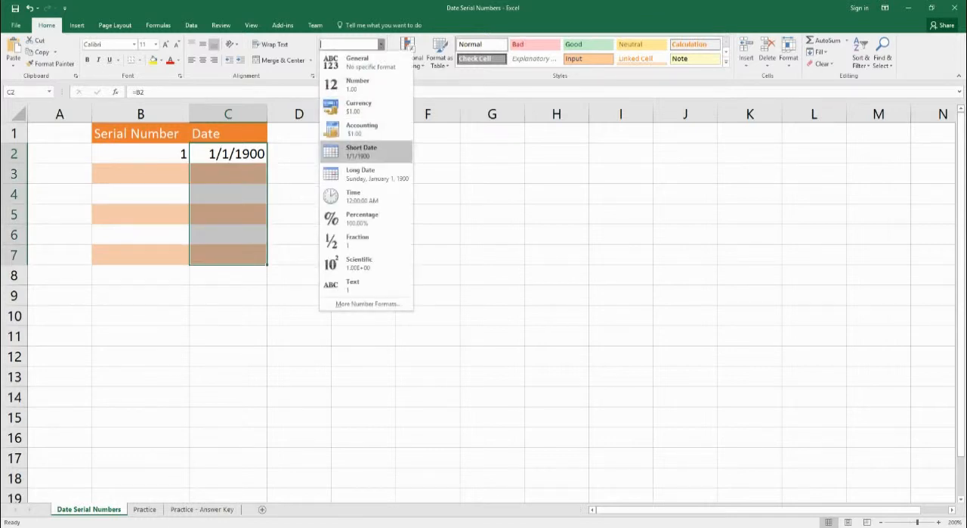
{"action": "left_click", "coordinate": [362, 150]}
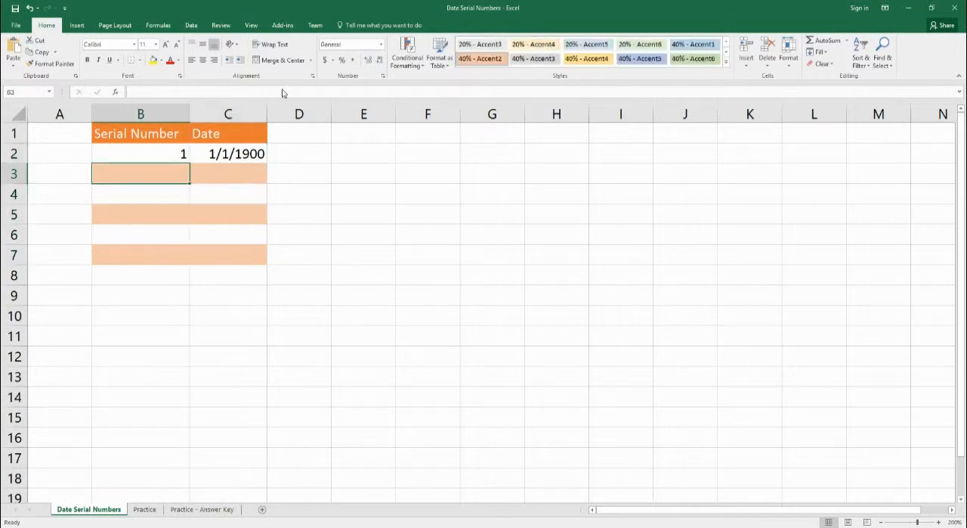
Enter serial 2 in B3 and link C3 to it, showing 1/2/1900.
{"action": "type", "text": "2"}
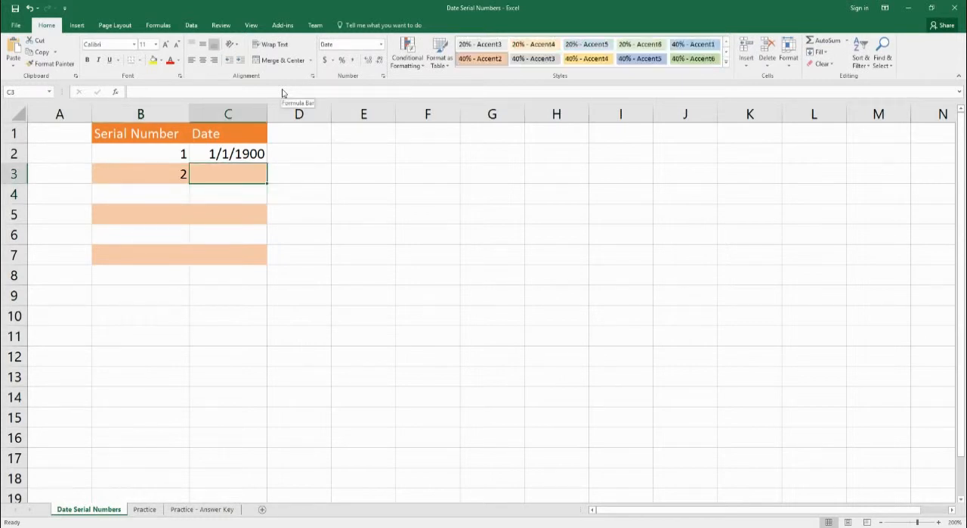
{"action": "type", "text": "=B3"}
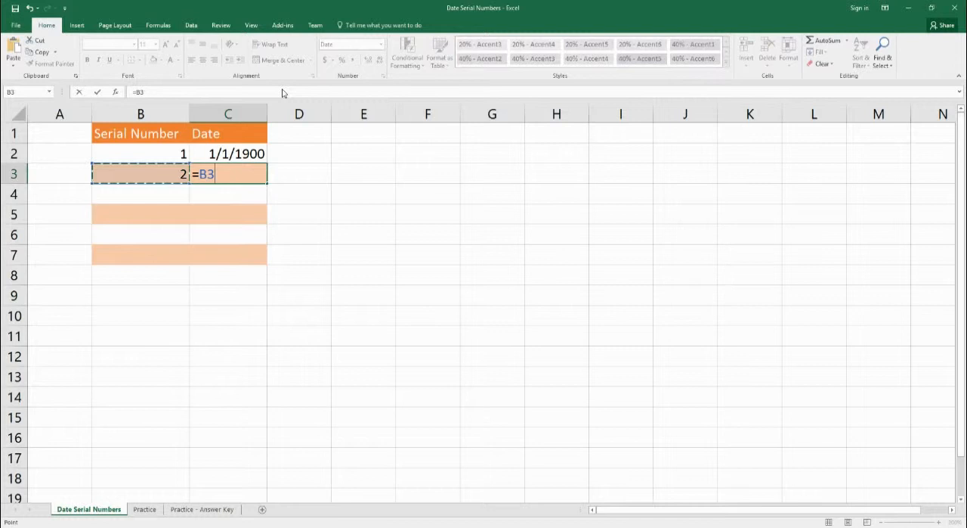
{"action": "key", "text": "Enter"}
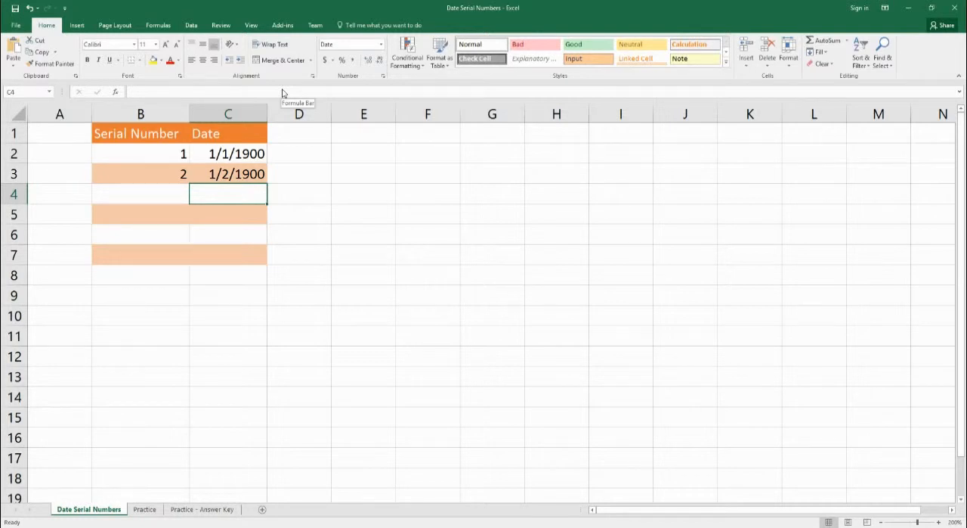
Enter 1/23/1945 in C4 and show =C4 in B4 as the General serial 16460.
{"action": "type", "text": "1"}
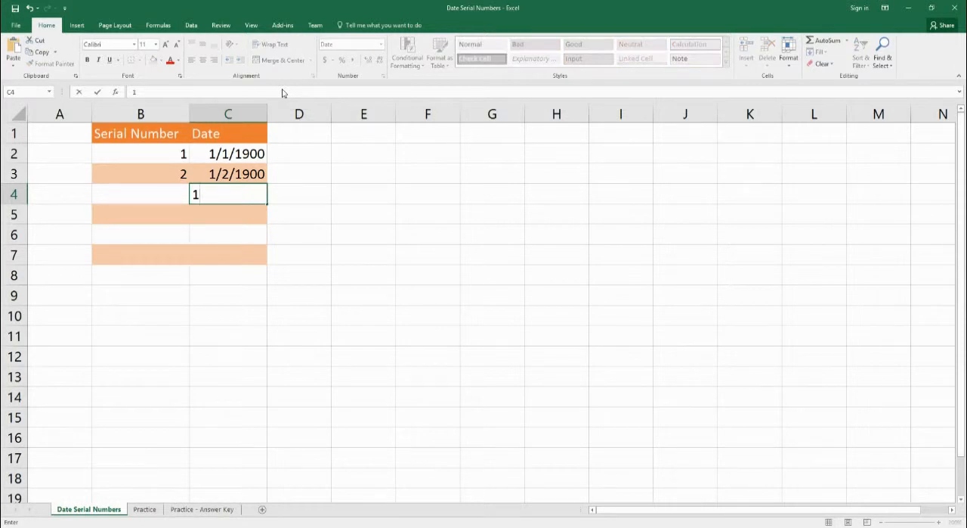
{"action": "type", "text": "/23/1945"}
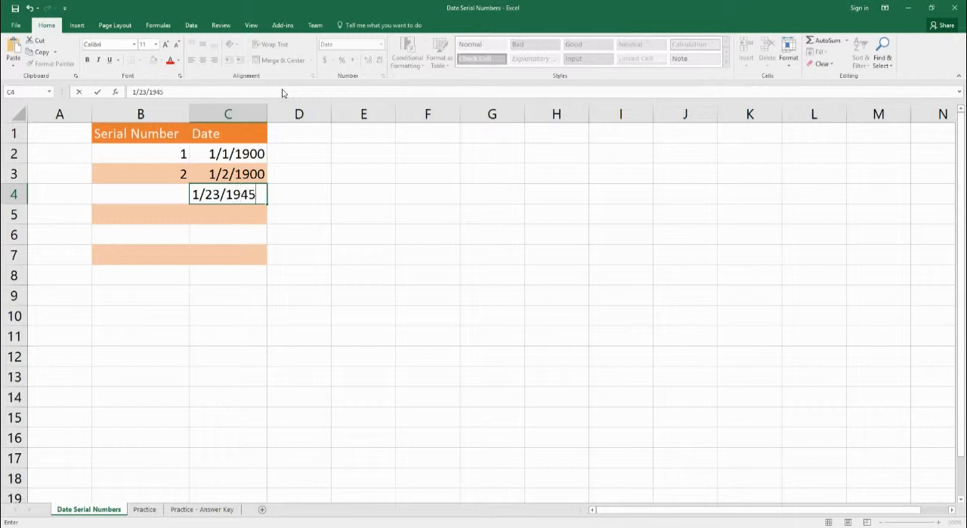
{"action": "key", "text": "Enter"}
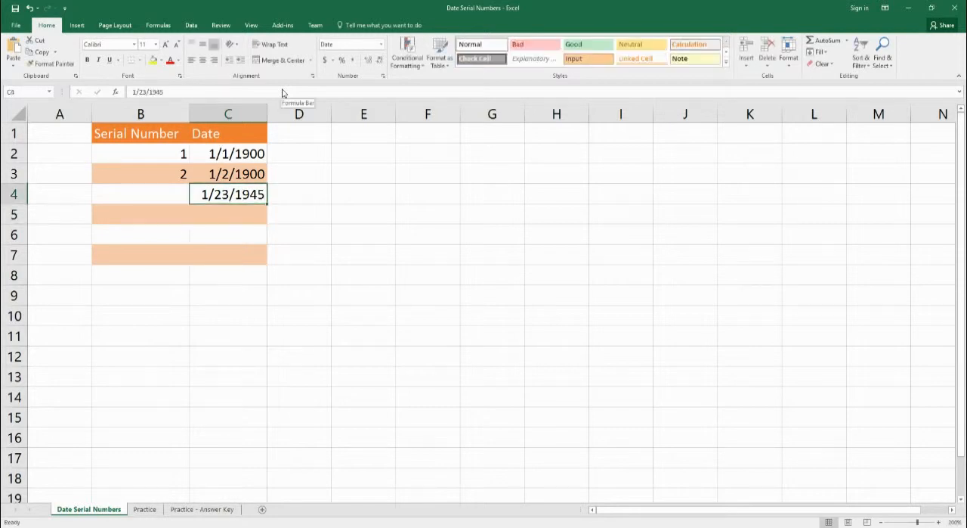
{"action": "left_click", "coordinate": [140, 194]}
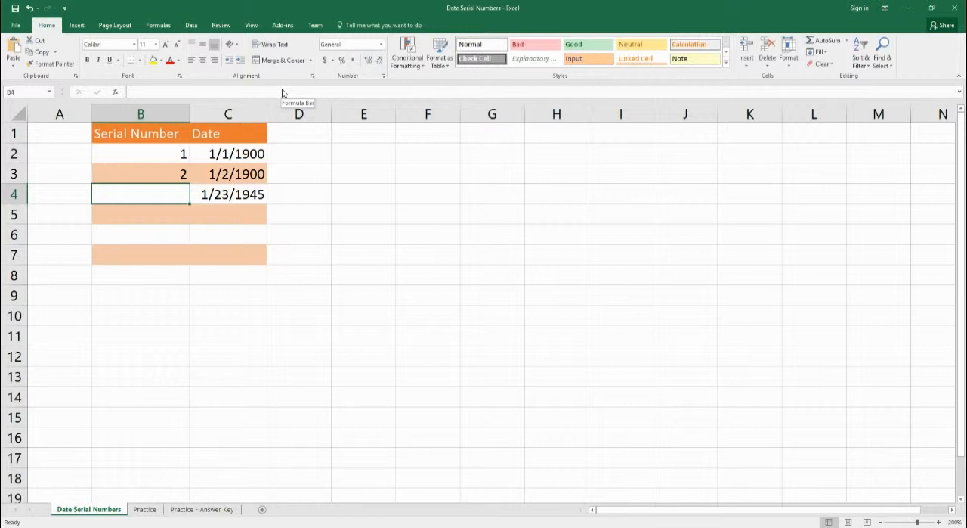
{"action": "type", "text": "=C4"}
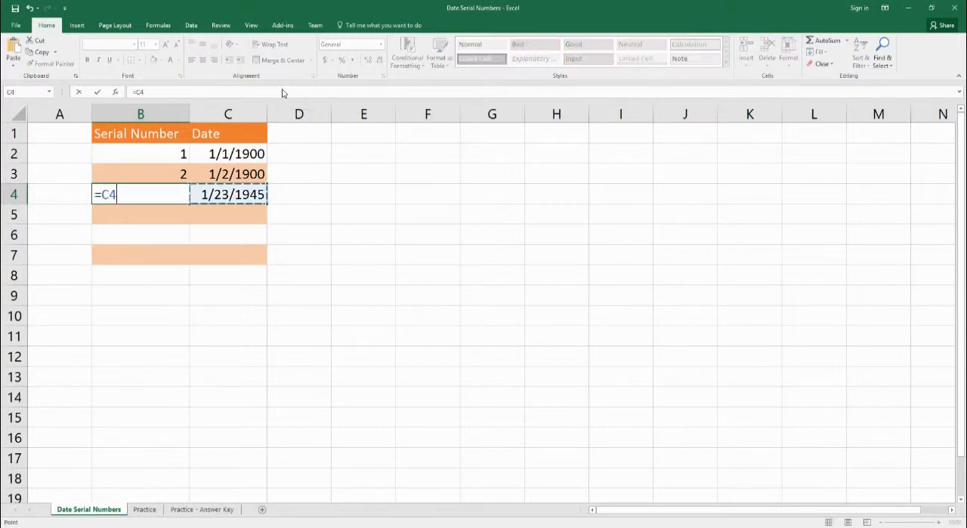
{"action": "key", "text": "Enter"}
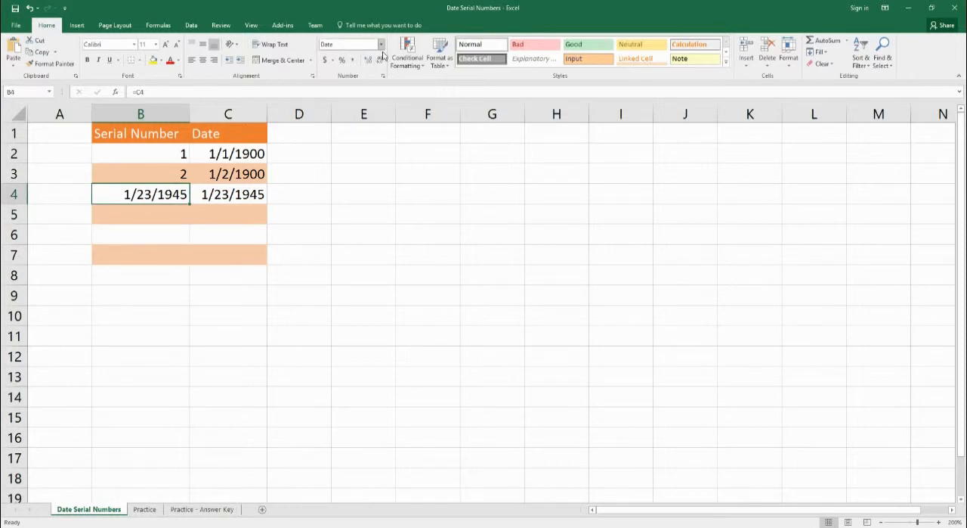
{"action": "left_click", "coordinate": [380, 44]}
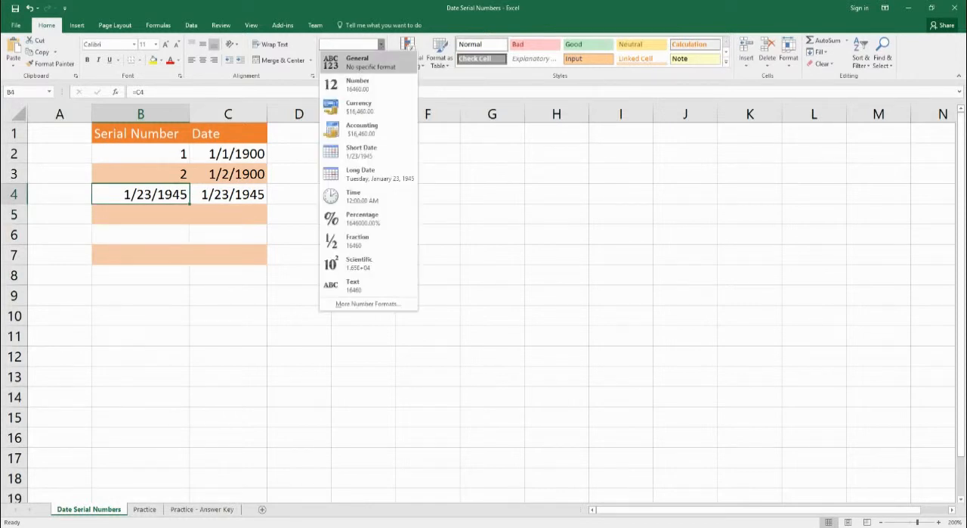
{"action": "left_click", "coordinate": [357, 58]}
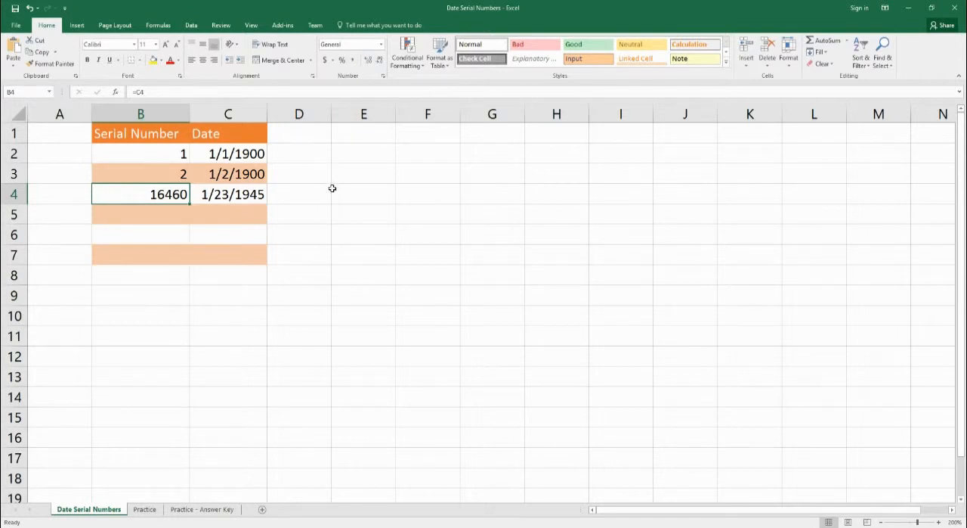
{"action": "mouse_move", "coordinate": [212, 202]}
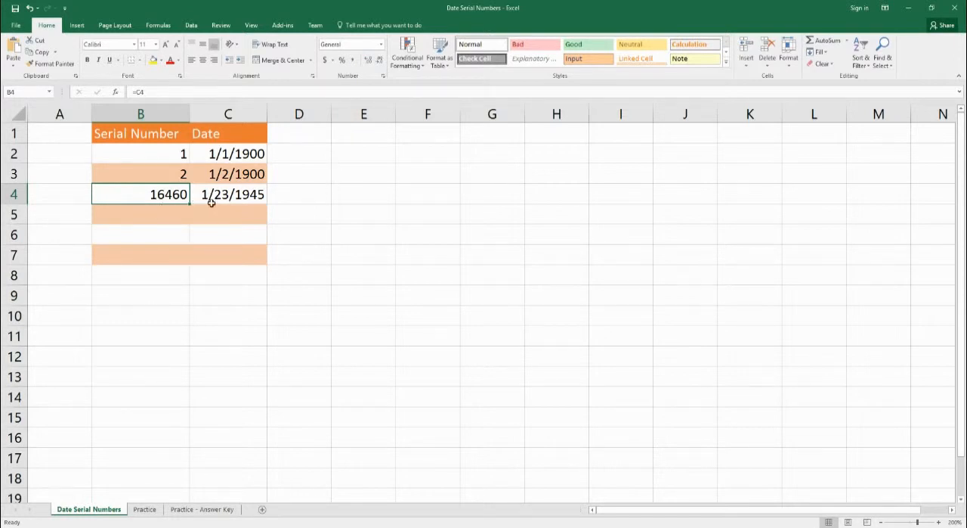
{"action": "mouse_move", "coordinate": [240, 198]}
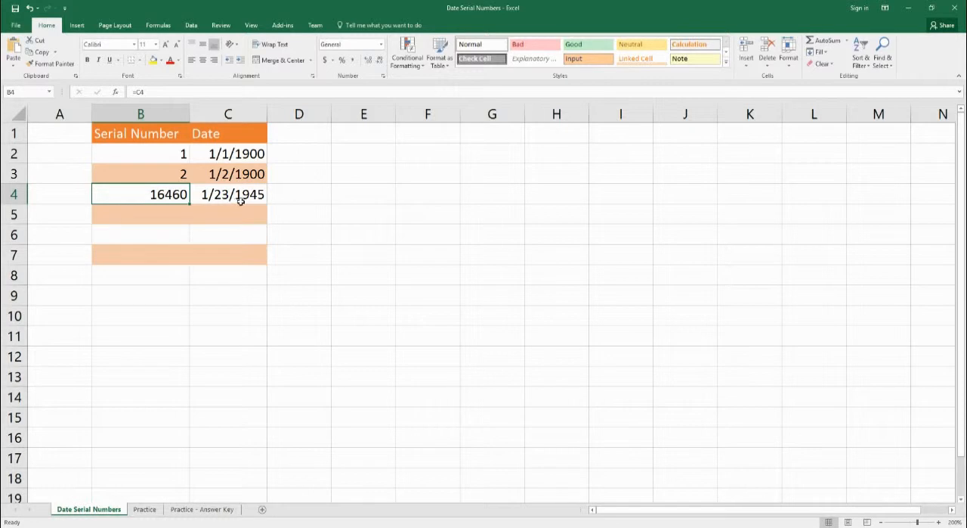
{"action": "mouse_move", "coordinate": [155, 210]}
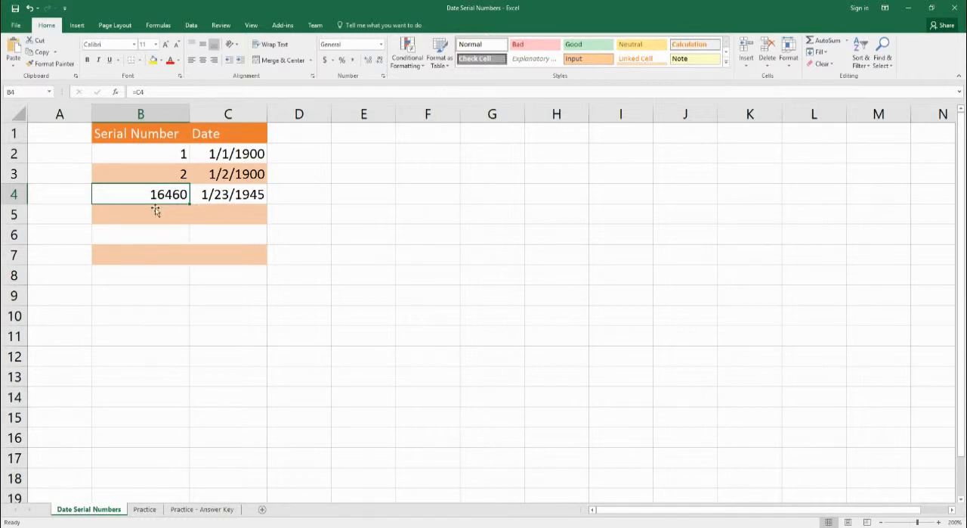
{"action": "mouse_move", "coordinate": [169, 206]}
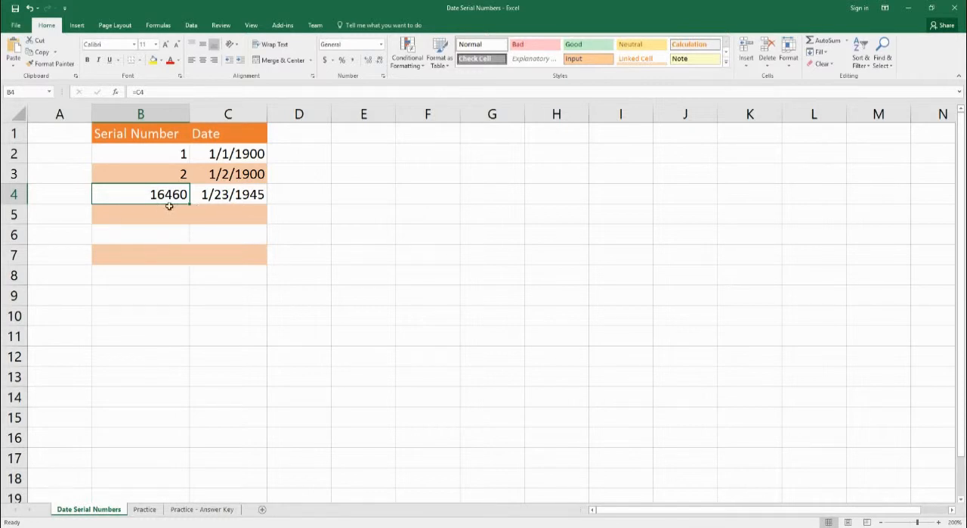
{"action": "mouse_move", "coordinate": [200, 207]}
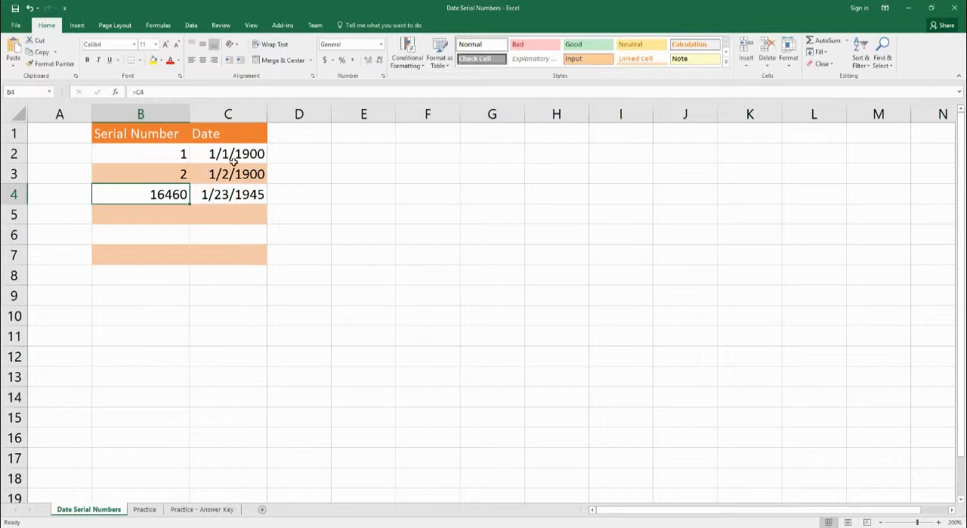
{"action": "mouse_move", "coordinate": [231, 198]}
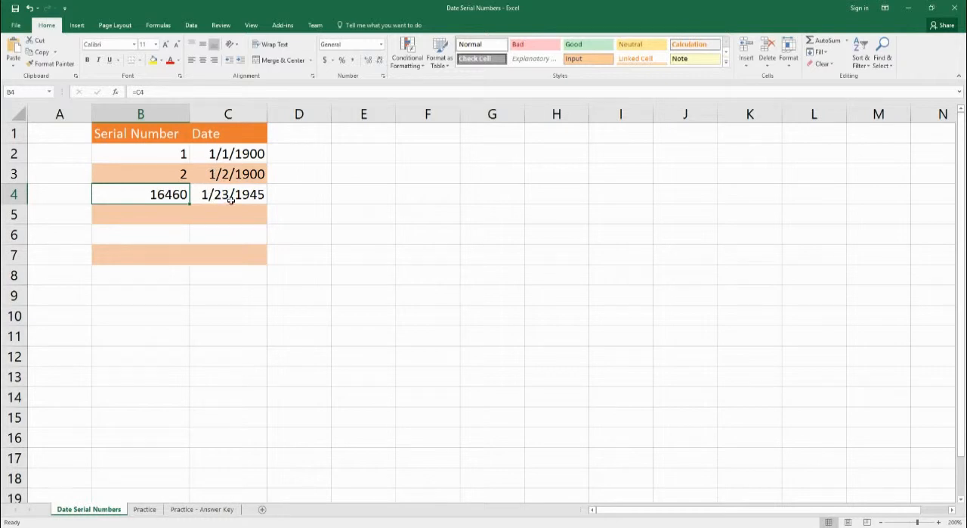
{"action": "mouse_move", "coordinate": [170, 221]}
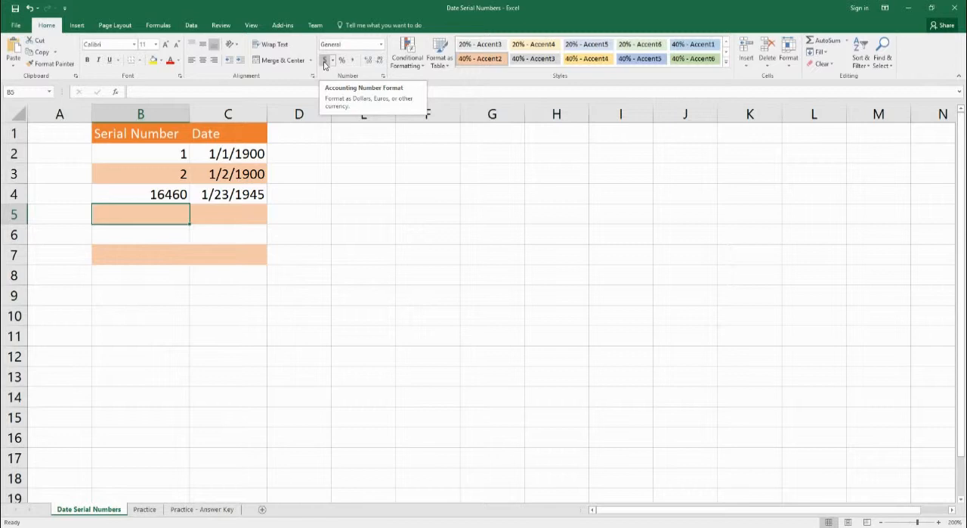
Make B5 =B4+7 (serial 16467) and C5 =B5, showing 1/30/1945.
{"action": "type", "text": "="}
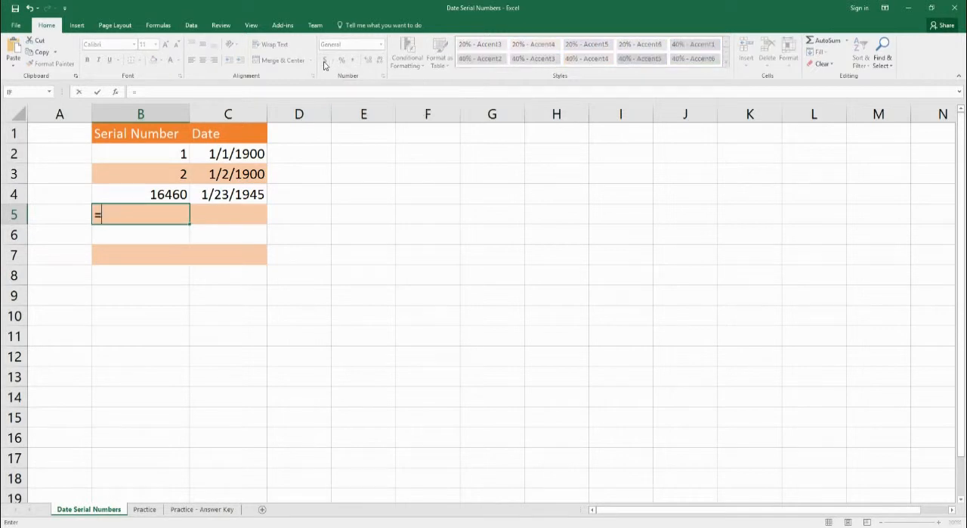
{"action": "left_click", "coordinate": [140, 194]}
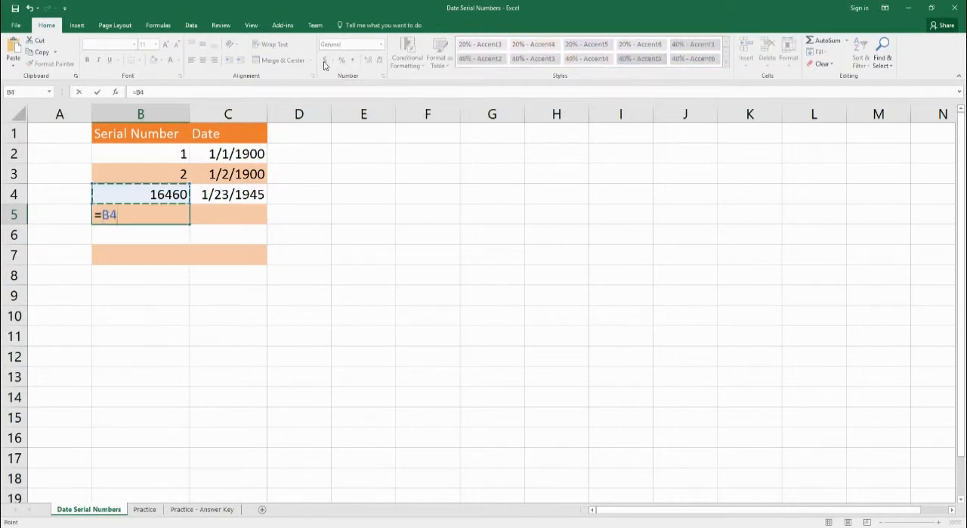
{"action": "type", "text": "+"}
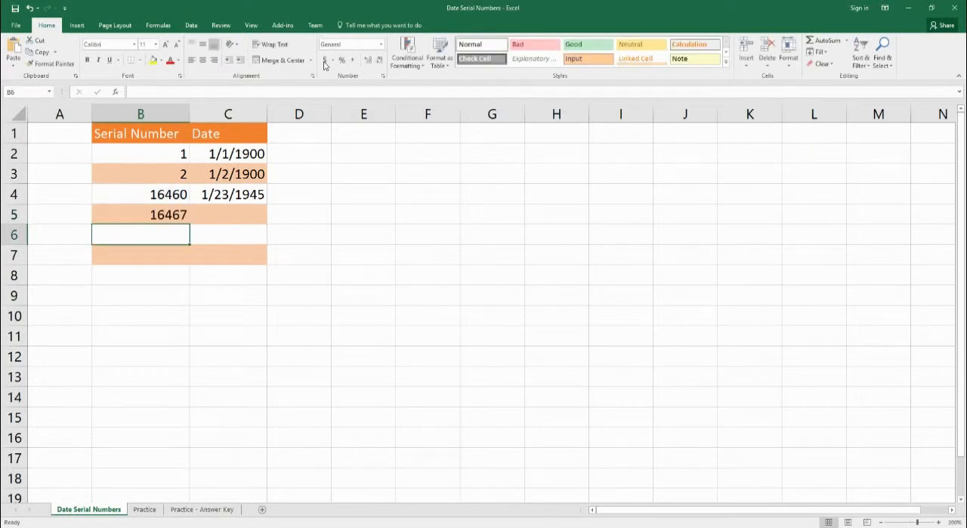
{"action": "mouse_move", "coordinate": [207, 210]}
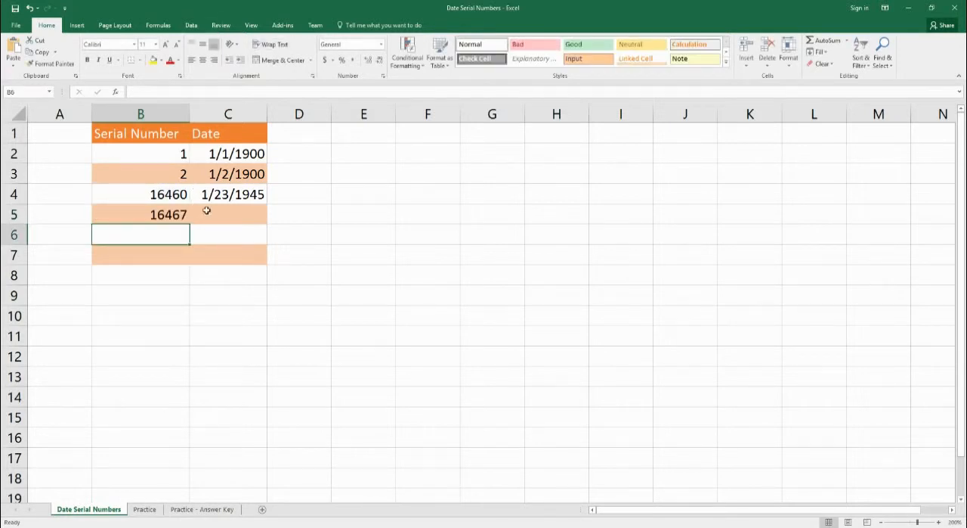
{"action": "left_click", "coordinate": [227, 214]}
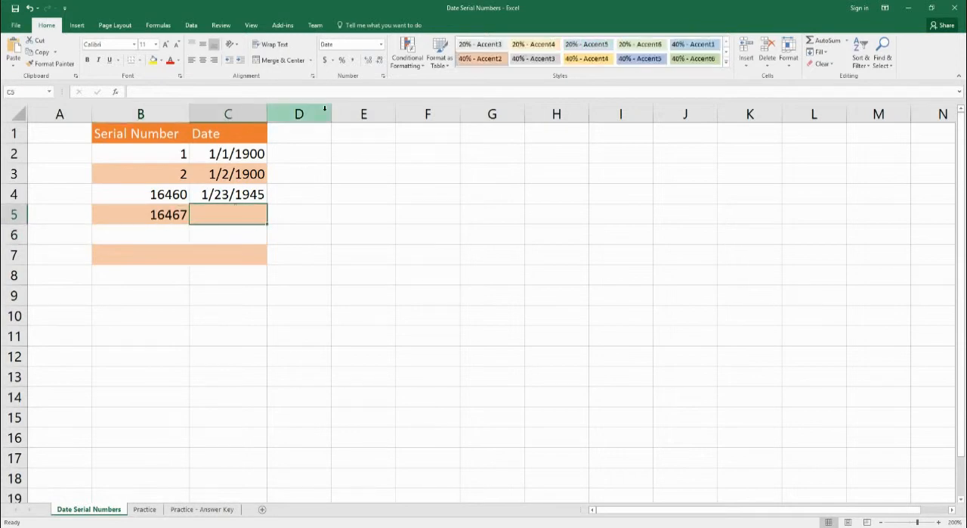
{"action": "type", "text": "=B5"}
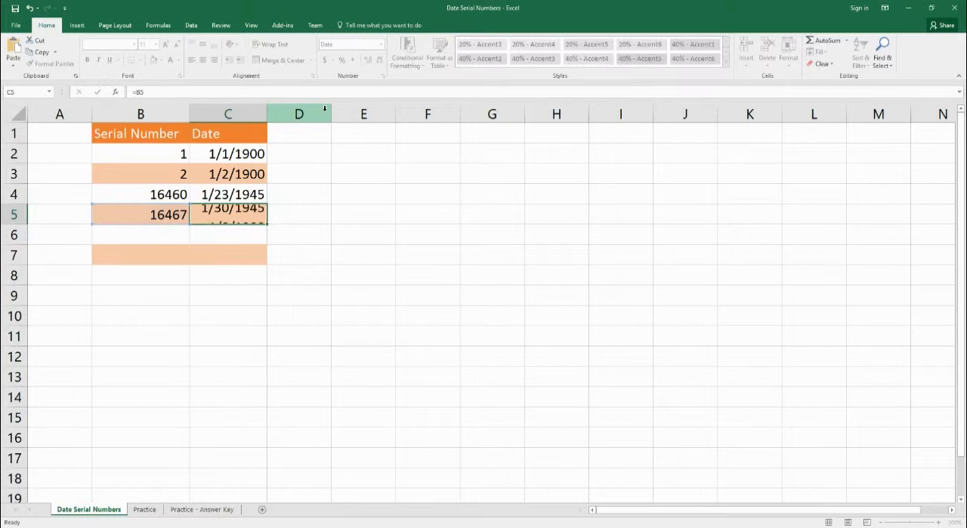
{"action": "left_click", "coordinate": [227, 234]}
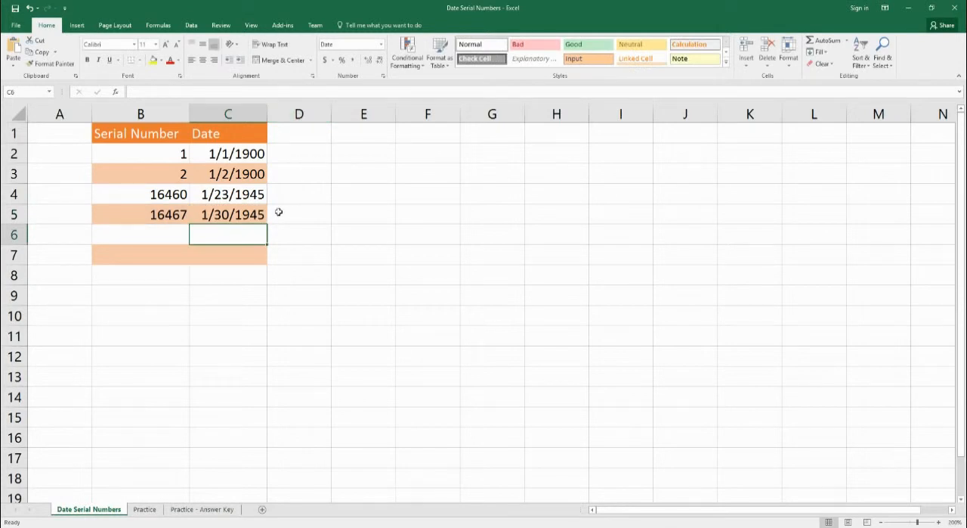
{"action": "mouse_move", "coordinate": [254, 231]}
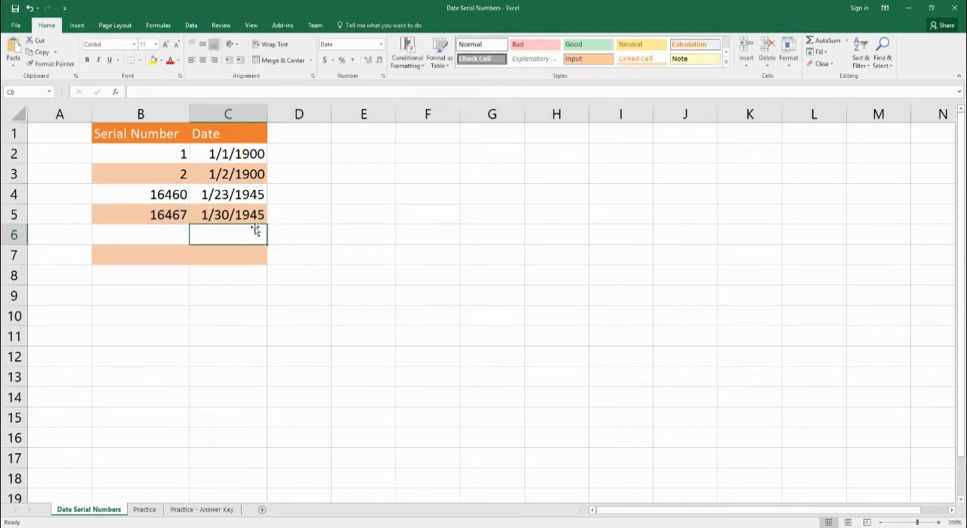
{"action": "mouse_move", "coordinate": [237, 230]}
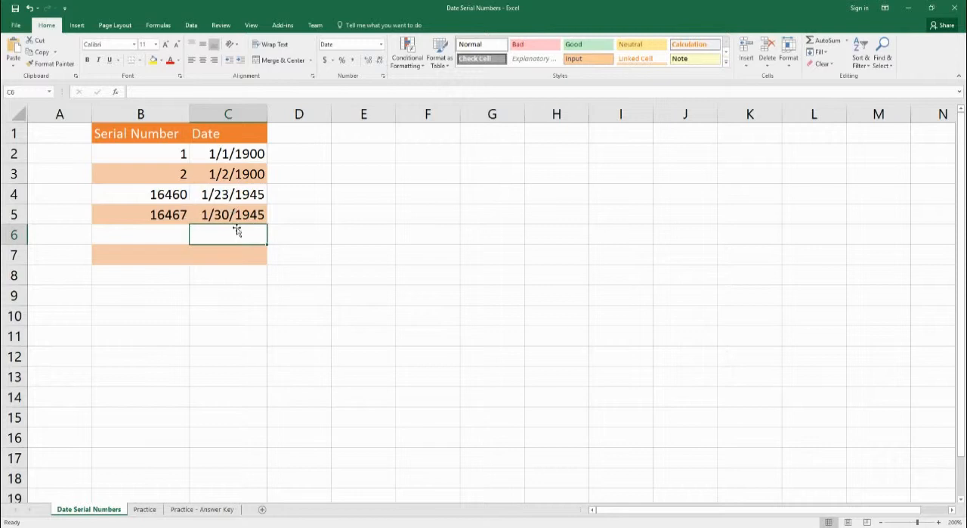
{"action": "mouse_move", "coordinate": [230, 214]}
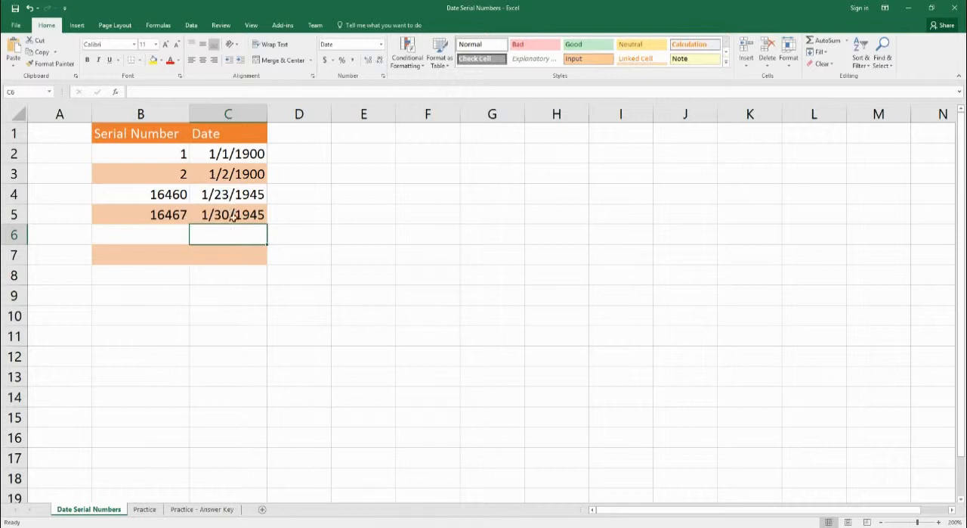
{"action": "mouse_move", "coordinate": [230, 225]}
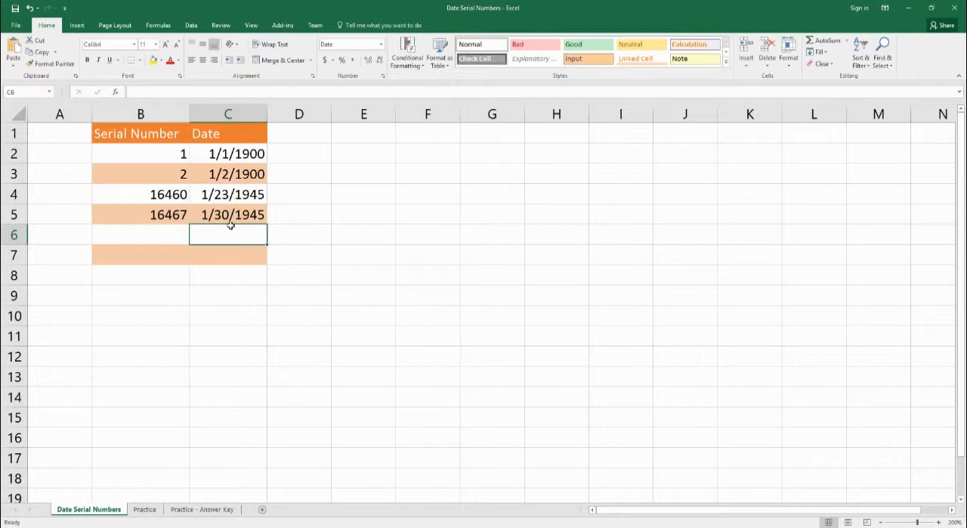
{"action": "mouse_move", "coordinate": [228, 195]}
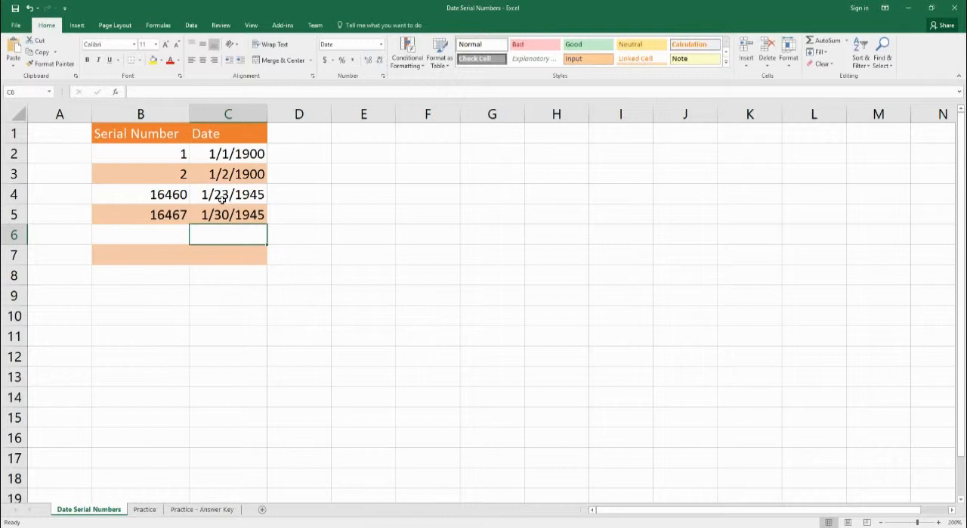
{"action": "mouse_move", "coordinate": [179, 206]}
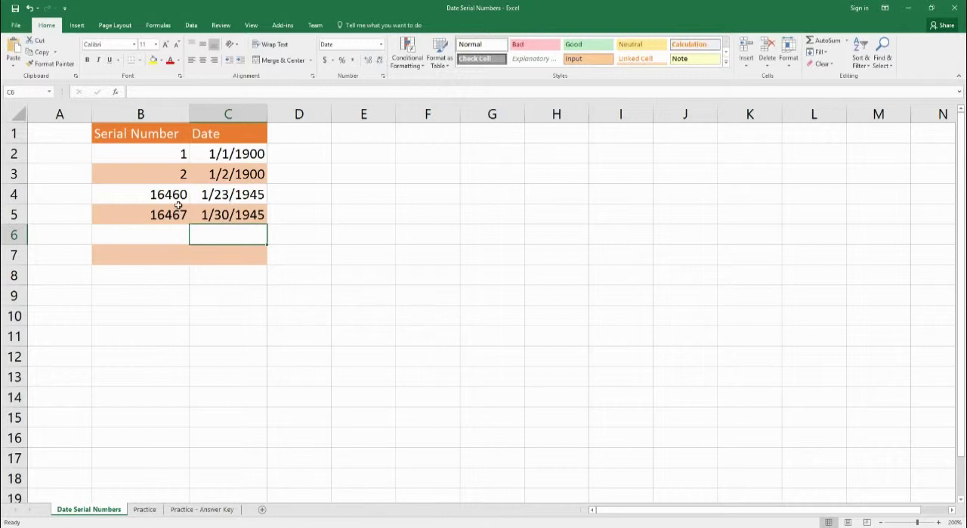
{"action": "mouse_move", "coordinate": [176, 241]}
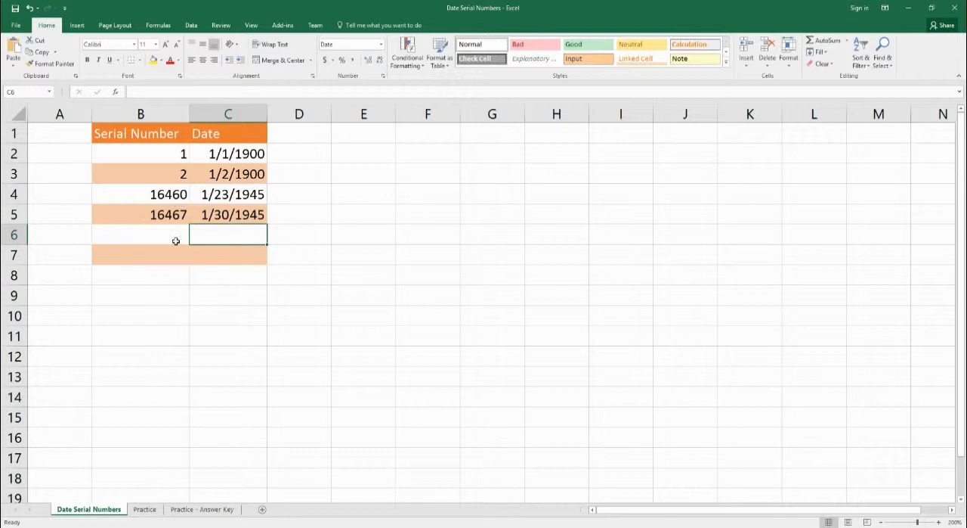
Enter serial 2958465 in B6 and link C6 to it, revealing the maximum date 12/31/9999.
{"action": "left_click", "coordinate": [140, 234]}
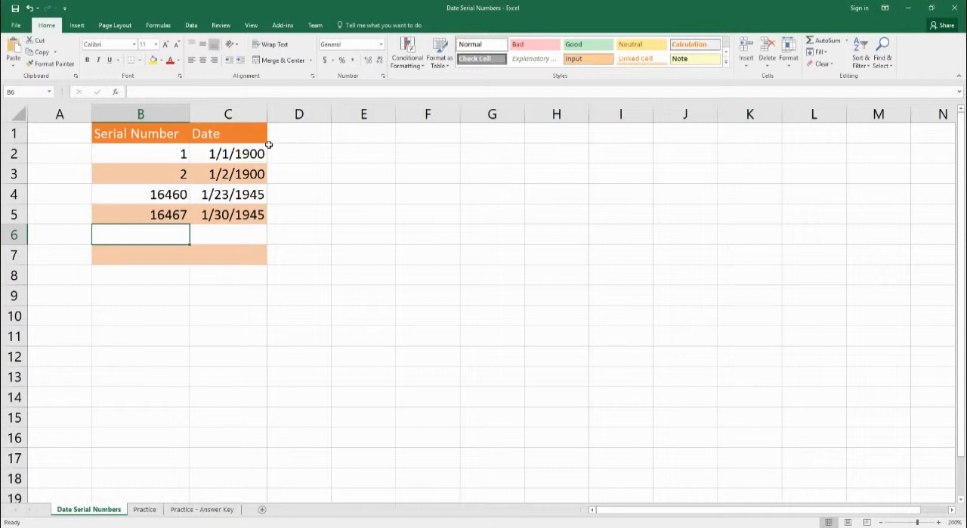
{"action": "type", "text": "2"}
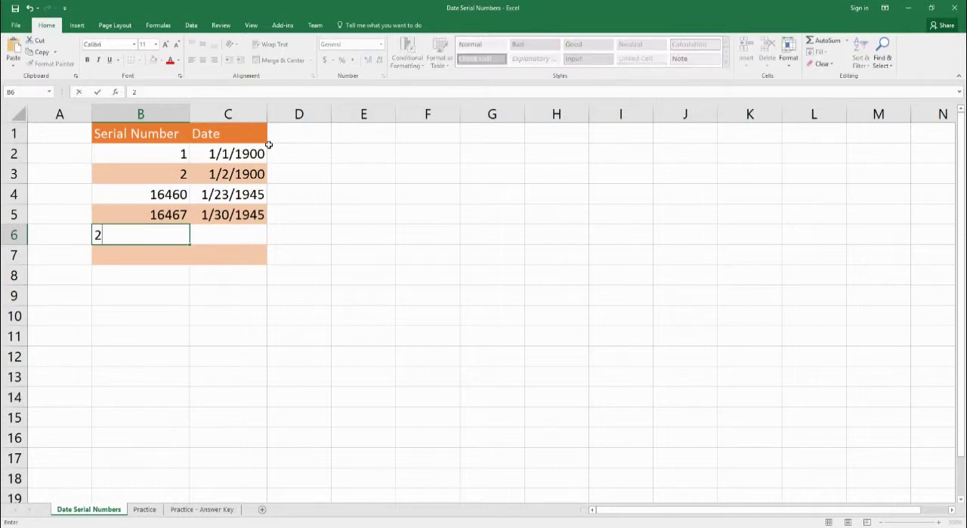
{"action": "type", "text": "958465"}
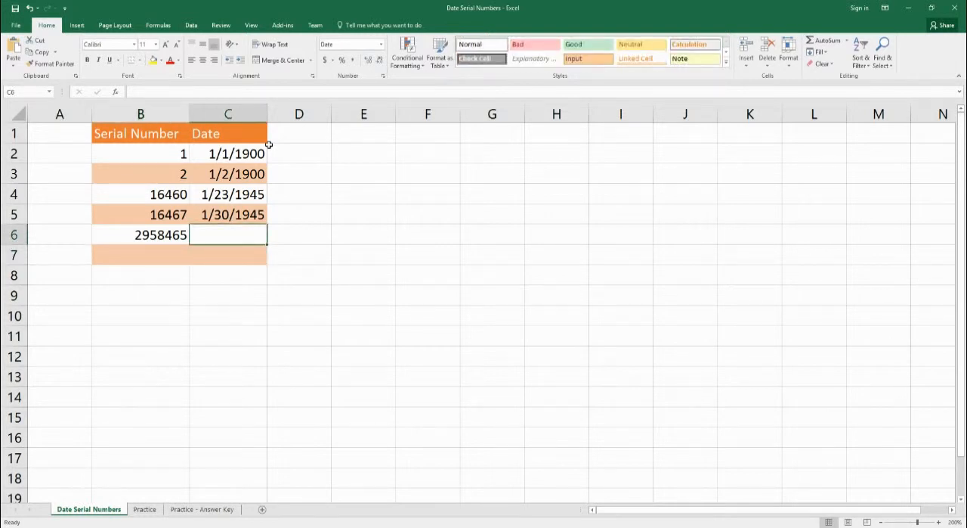
{"action": "type", "text": "="}
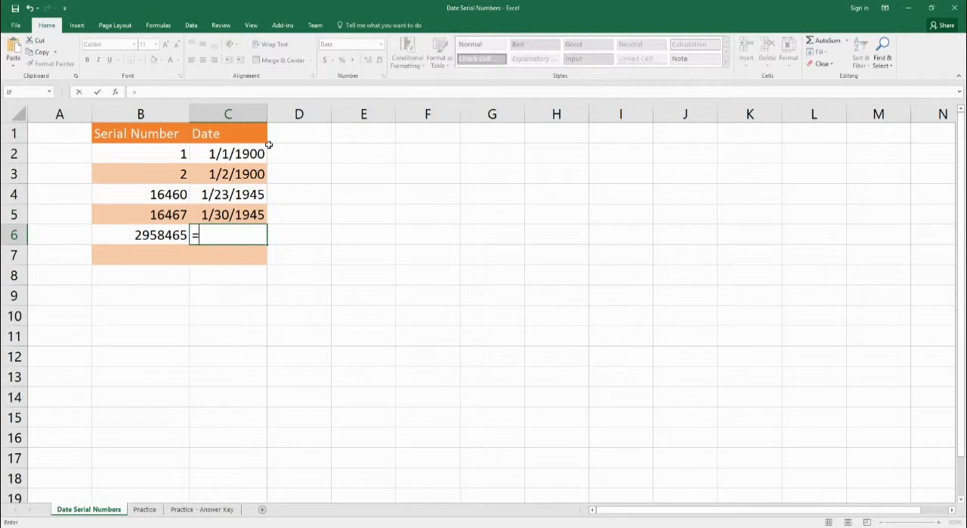
{"action": "left_click", "coordinate": [141, 235]}
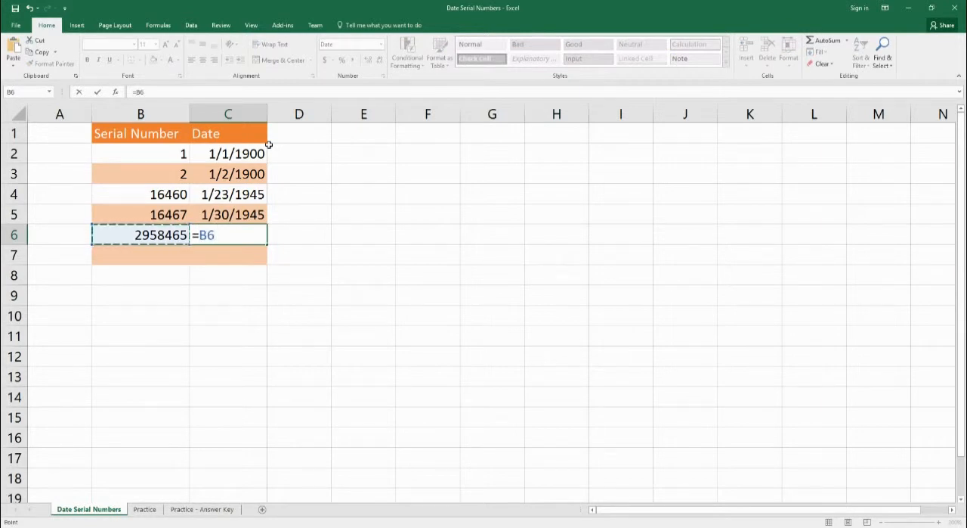
{"action": "key", "text": "Enter"}
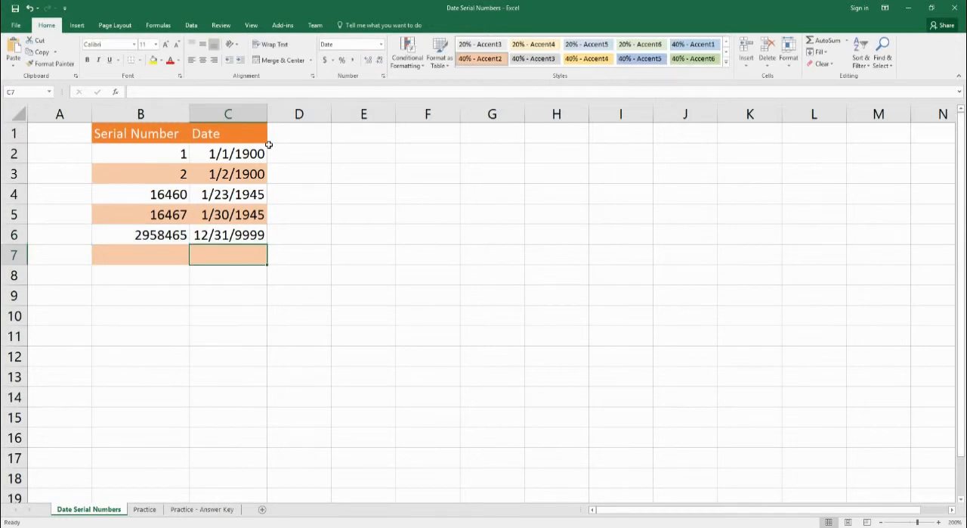
{"action": "left_click", "coordinate": [140, 255]}
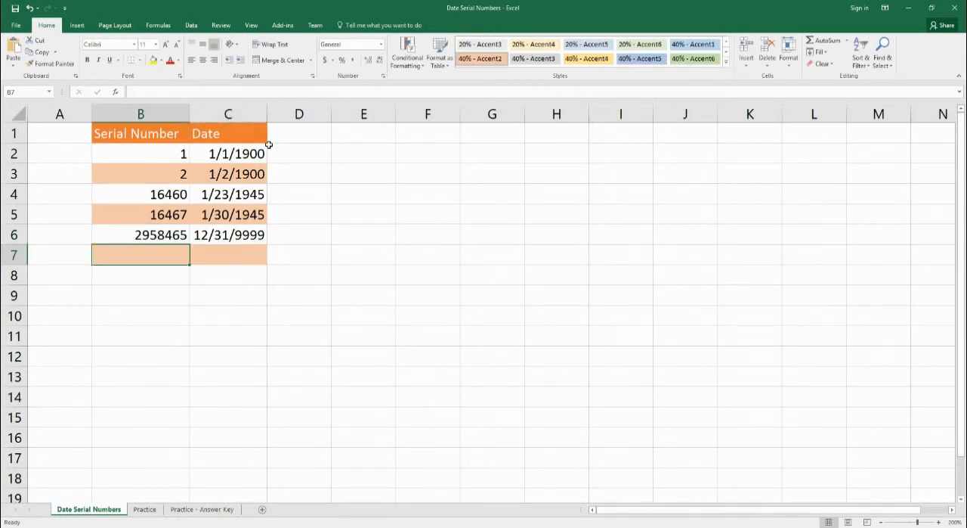
{"action": "type", "text": "="}
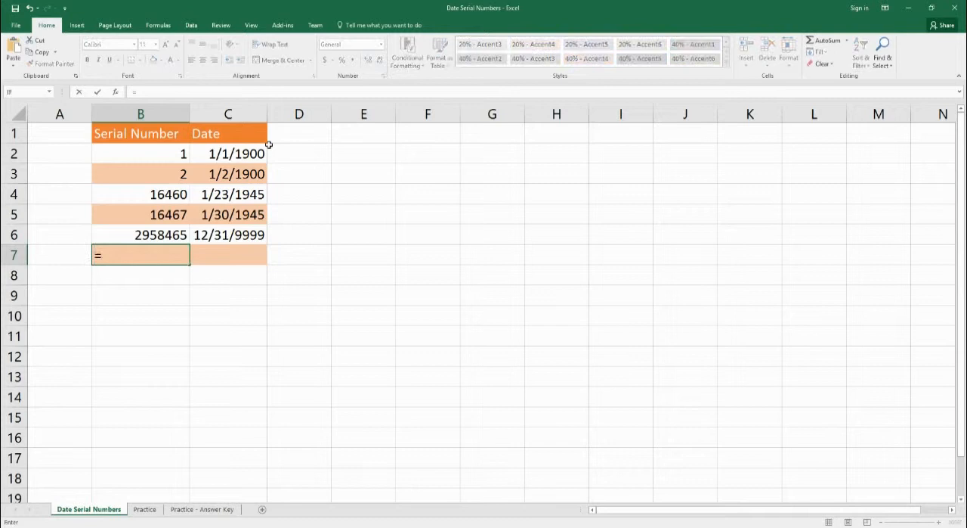
{"action": "type", "text": "B6+1"}
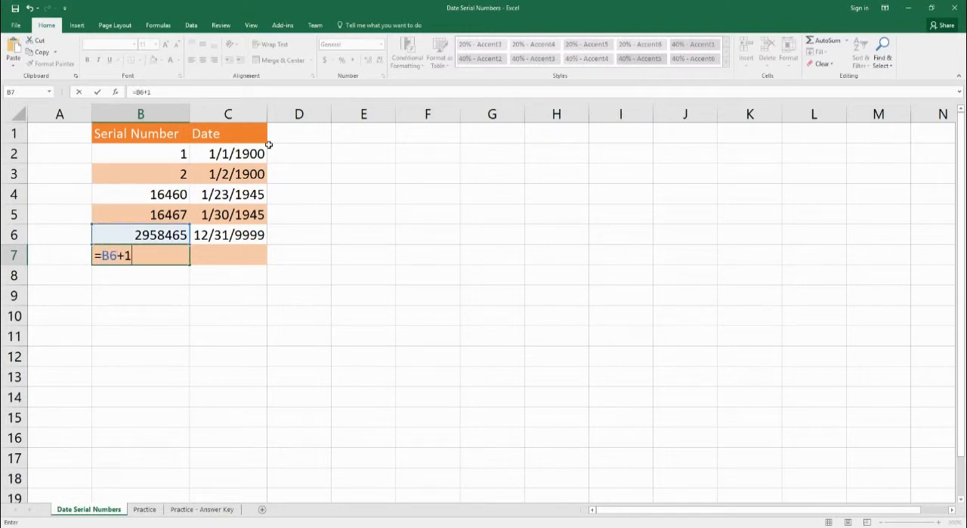
{"action": "key", "text": "Enter"}
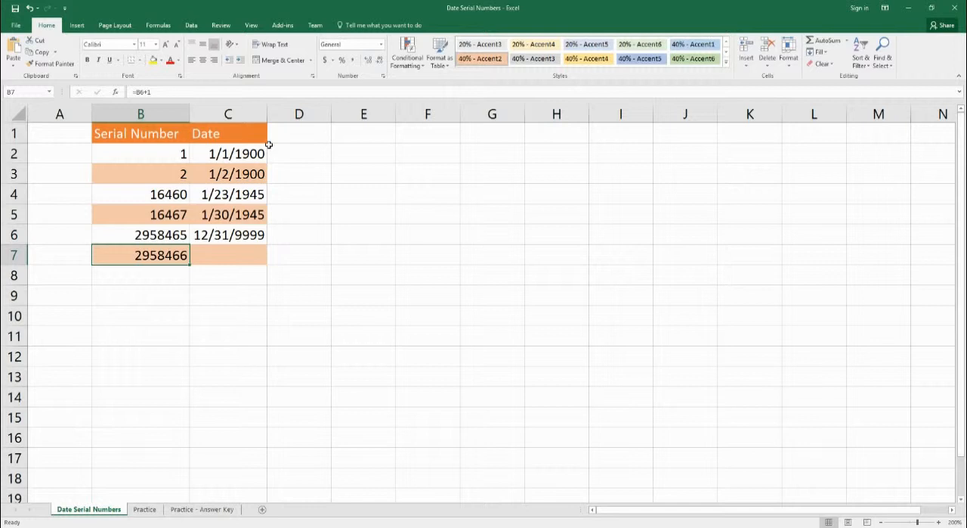
{"action": "left_click", "coordinate": [228, 254]}
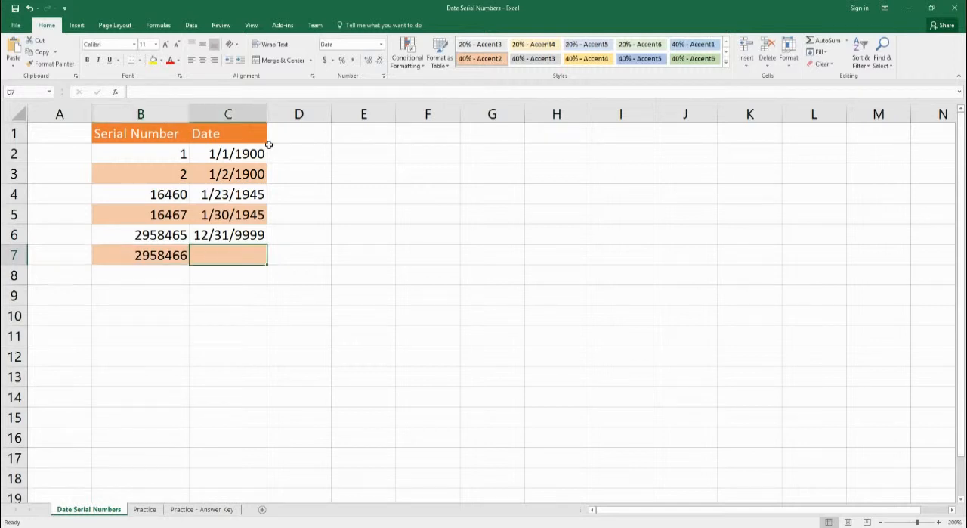
{"action": "type", "text": "=B7"}
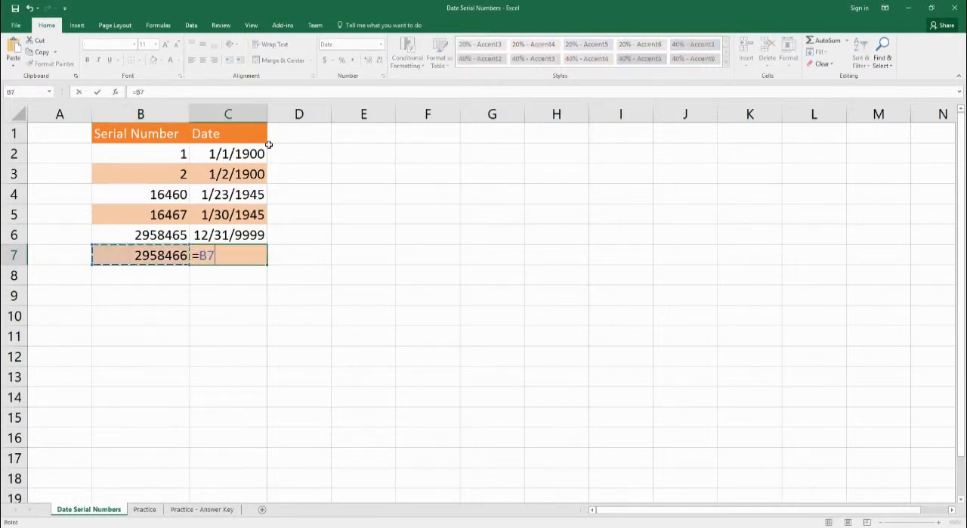
{"action": "key", "text": "Enter"}
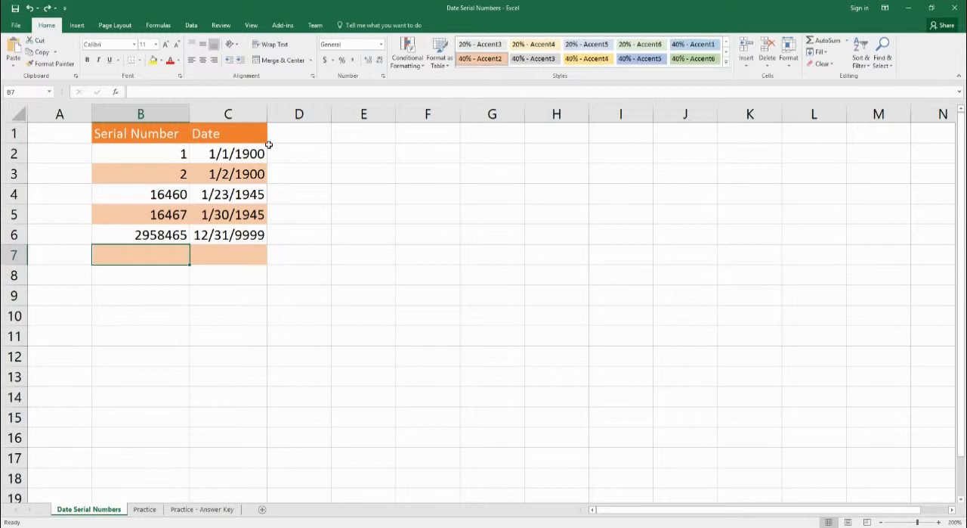
Enter 7/4/2016 in C7 and show its serial 42555 in B7 with General format.
{"action": "left_click", "coordinate": [227, 255]}
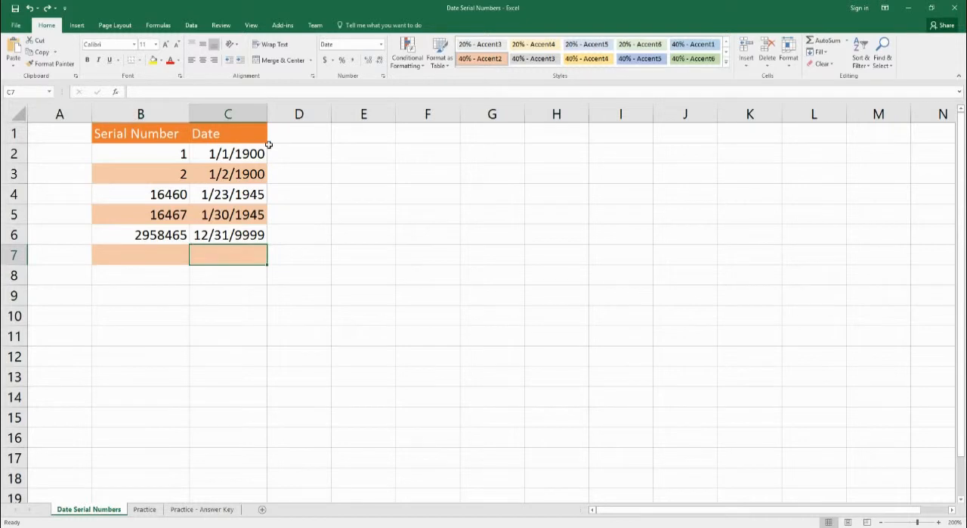
{"action": "type", "text": "7/4/2016"}
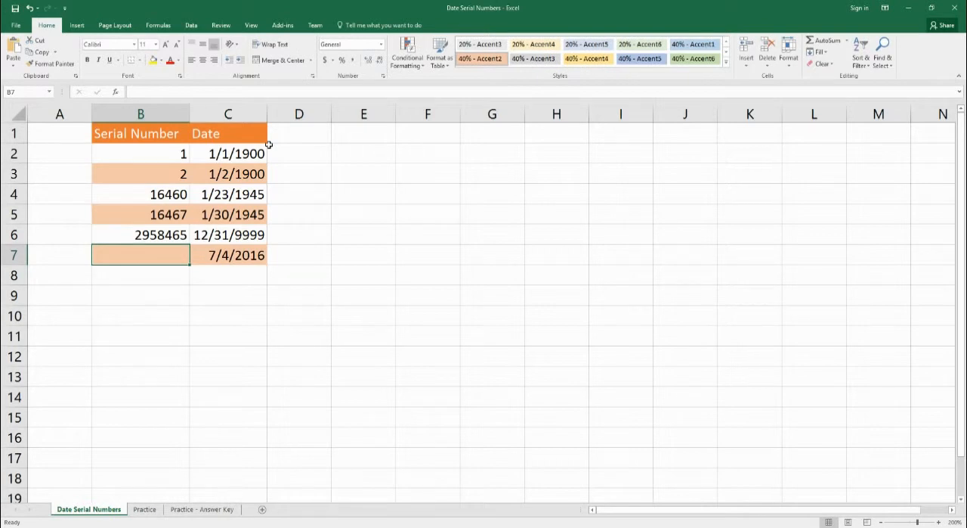
{"action": "type", "text": "7/4/2016"}
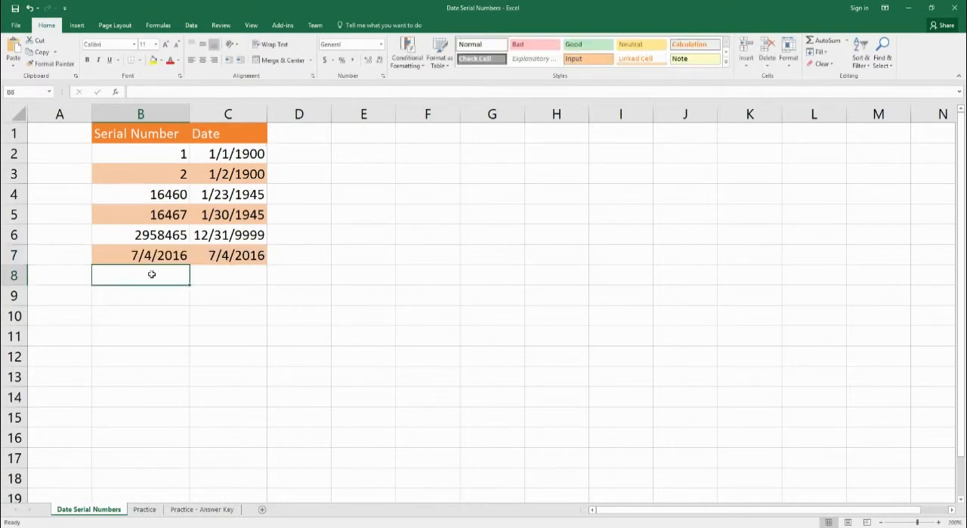
{"action": "left_click", "coordinate": [377, 43]}
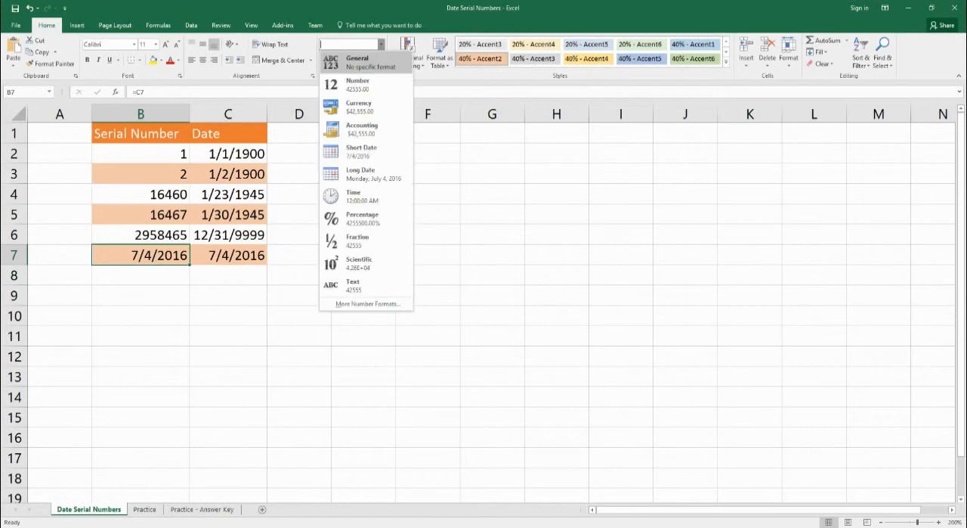
{"action": "left_click", "coordinate": [363, 62]}
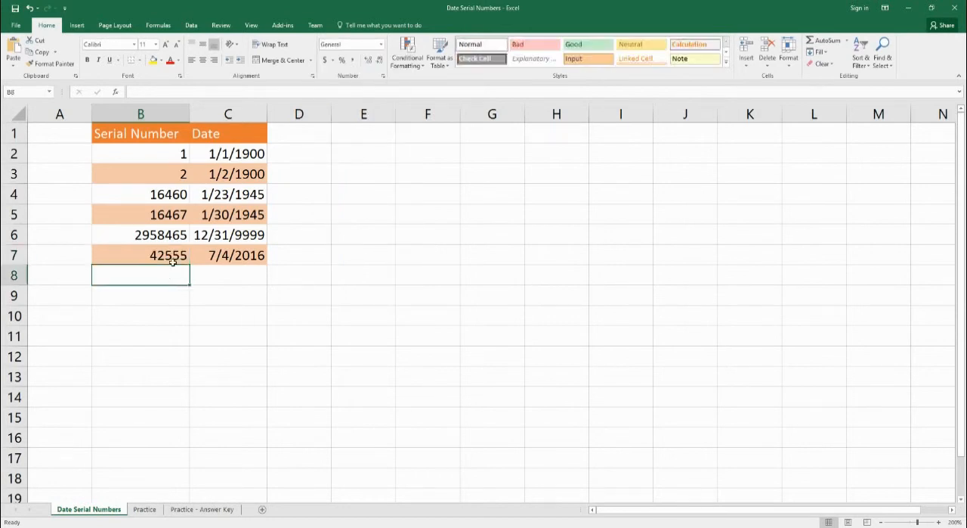
{"action": "left_click", "coordinate": [155, 255]}
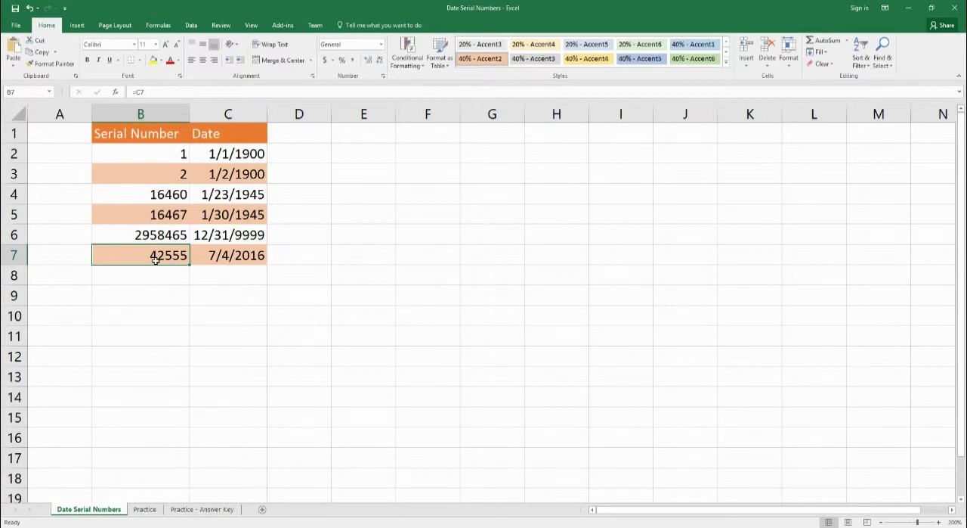
{"action": "mouse_move", "coordinate": [162, 279]}
{"action": "type", "text": "="}
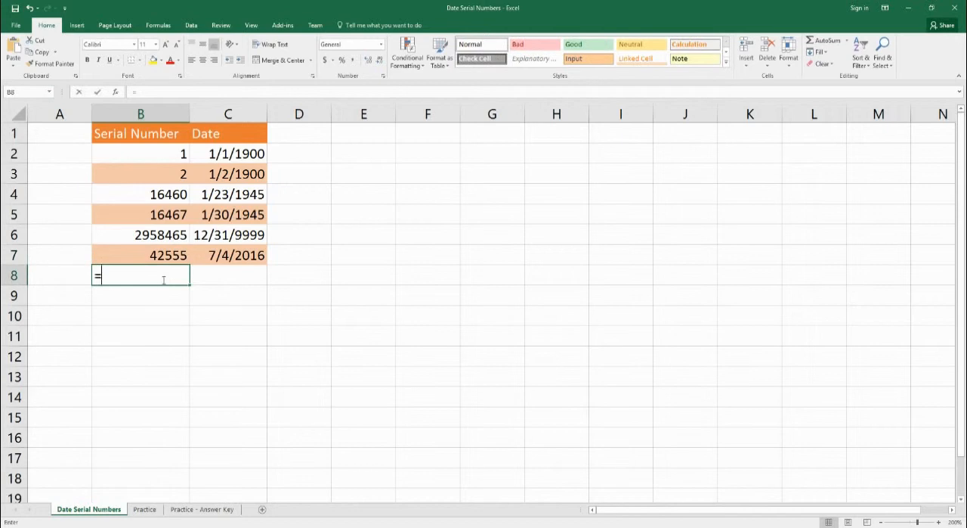
Make B8 =B7+7 (serial 42562) and show it in C8 as the Short Date 7/11/2016.
{"action": "left_click", "coordinate": [141, 255]}
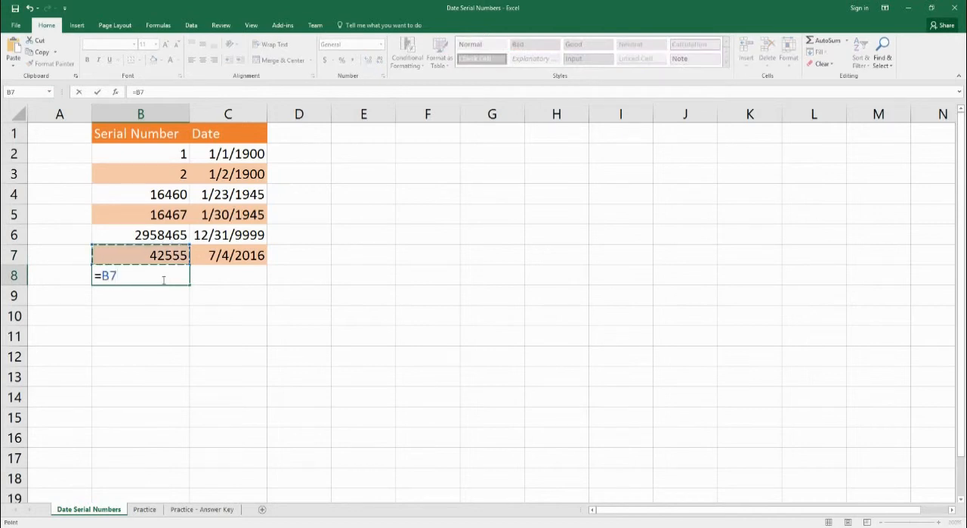
{"action": "key", "text": "Enter"}
{"action": "type", "text": "=B8"}
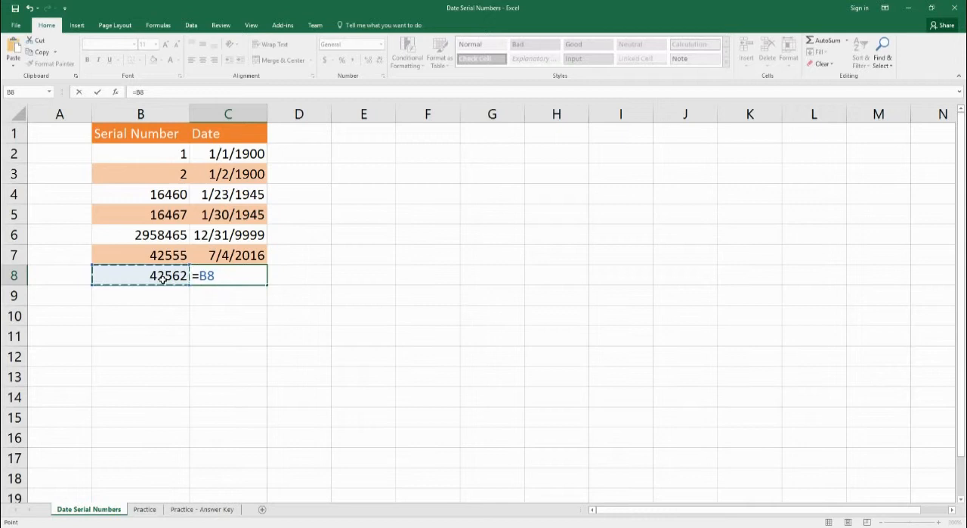
{"action": "key", "text": "Enter"}
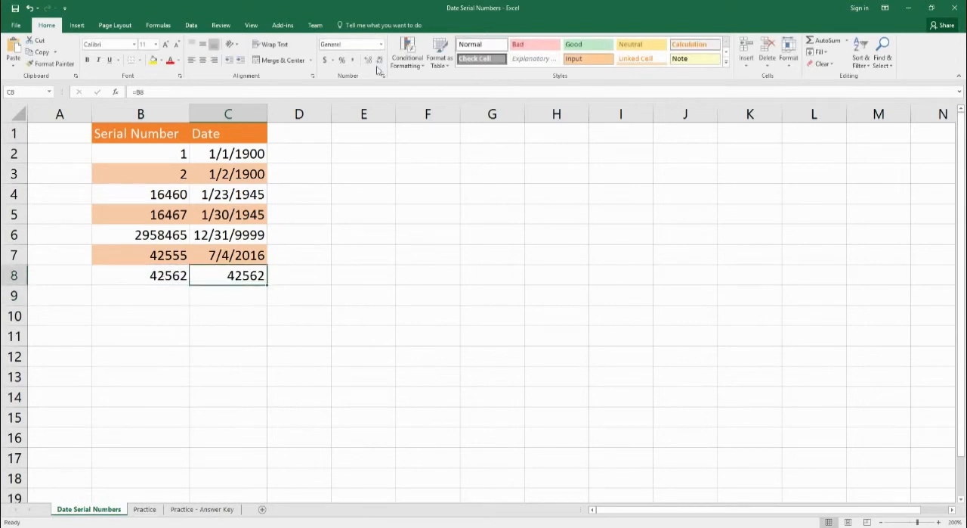
{"action": "left_click", "coordinate": [380, 44]}
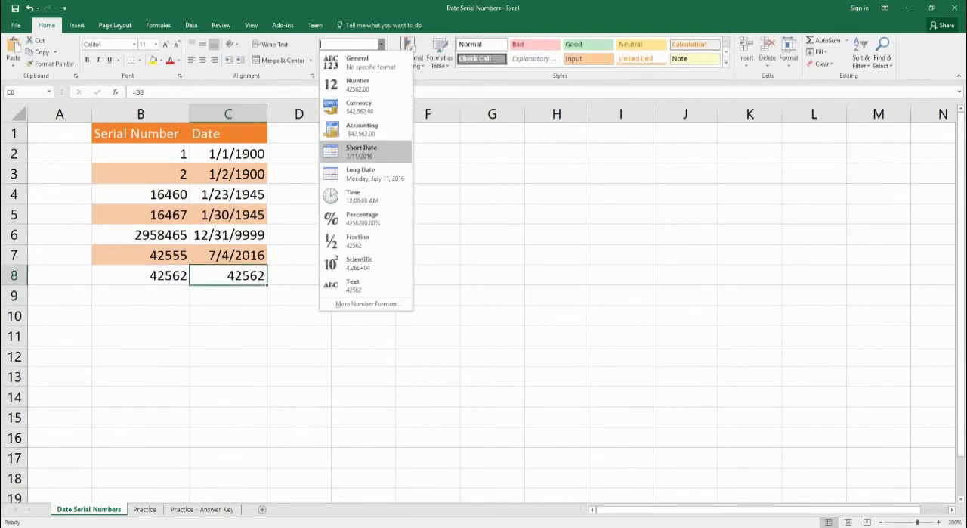
{"action": "left_click", "coordinate": [361, 151]}
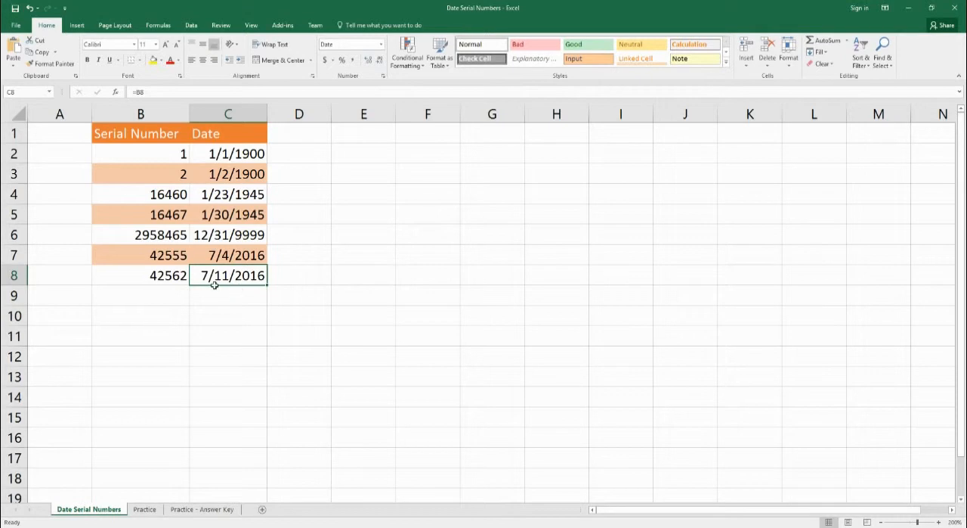
{"action": "mouse_move", "coordinate": [198, 281]}
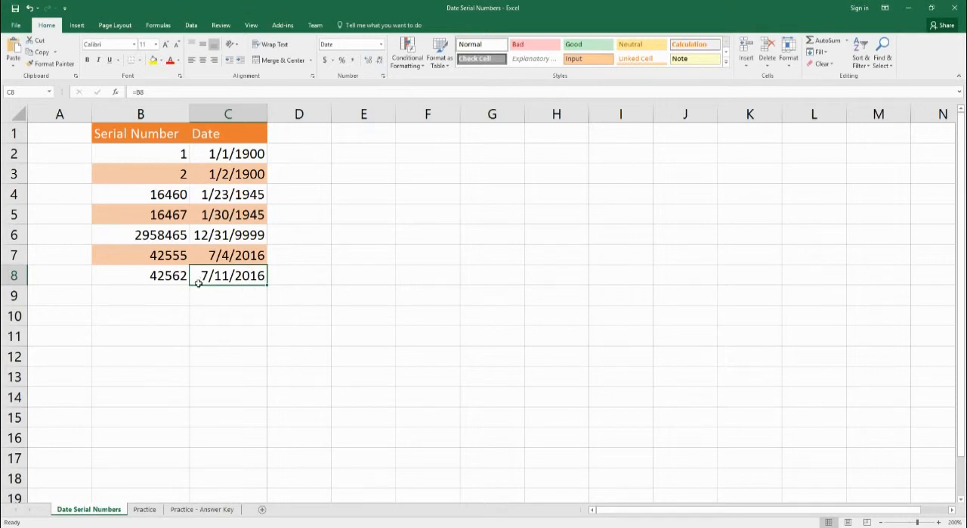
{"action": "mouse_move", "coordinate": [242, 261]}
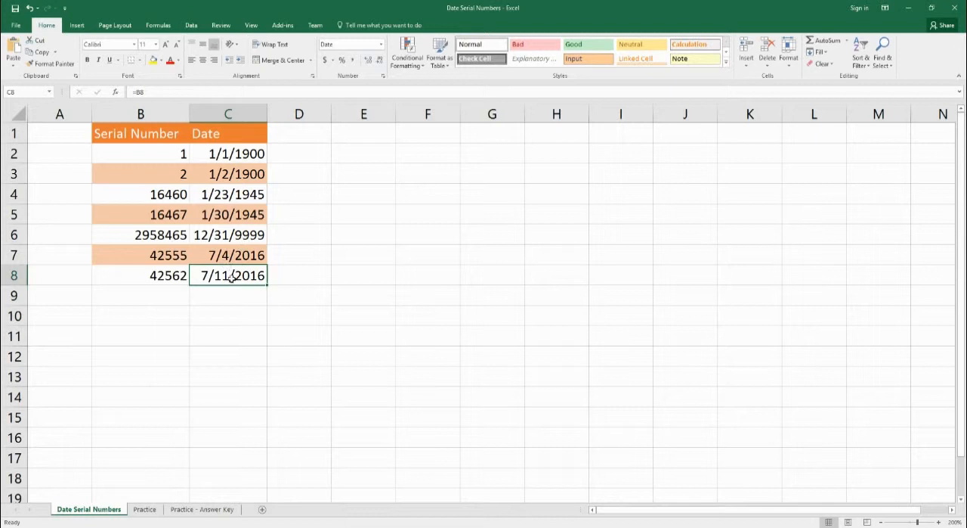
{"action": "mouse_move", "coordinate": [144, 303]}
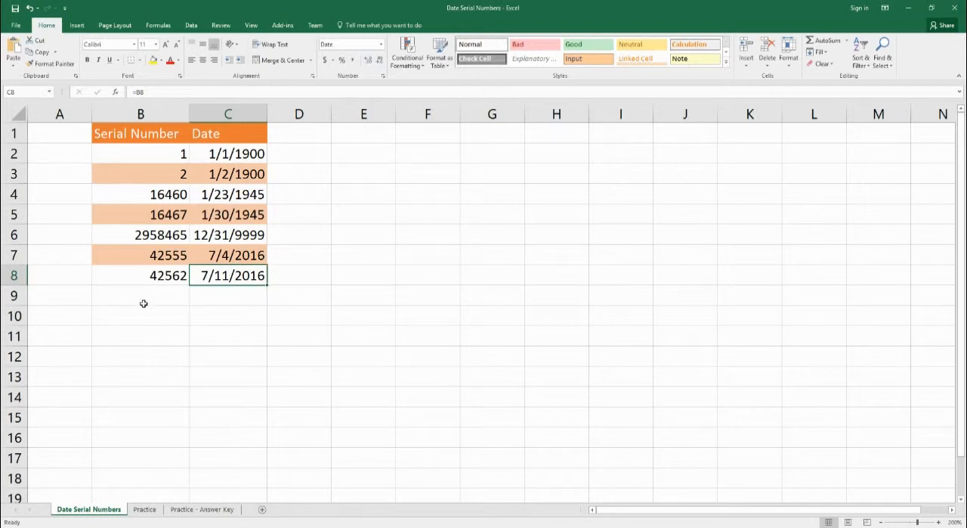
{"action": "left_click", "coordinate": [227, 294]}
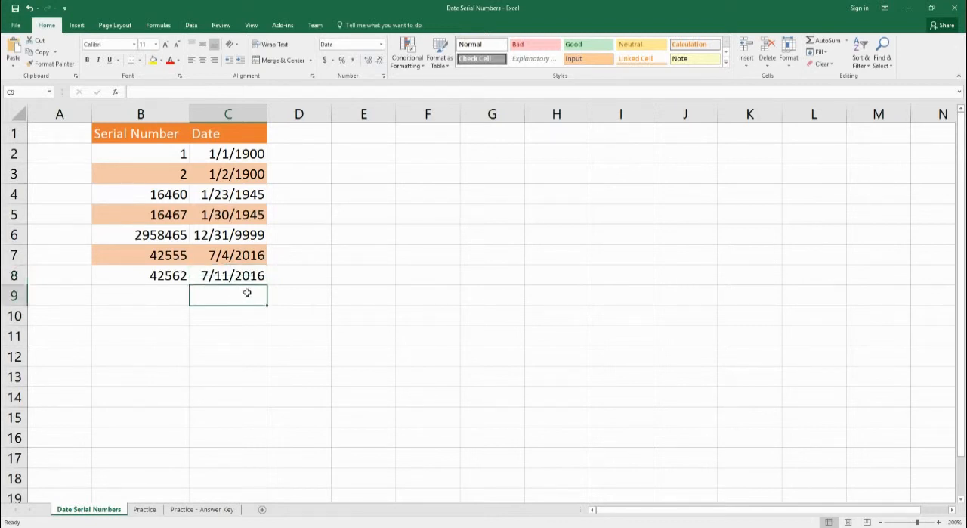
{"action": "left_click", "coordinate": [298, 295]}
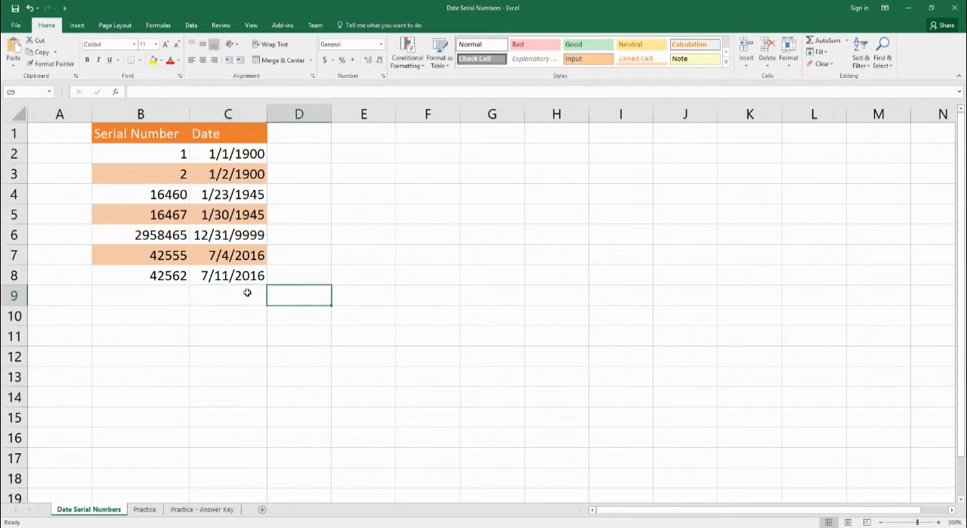
{"action": "type", "text": "=C8-D7"}
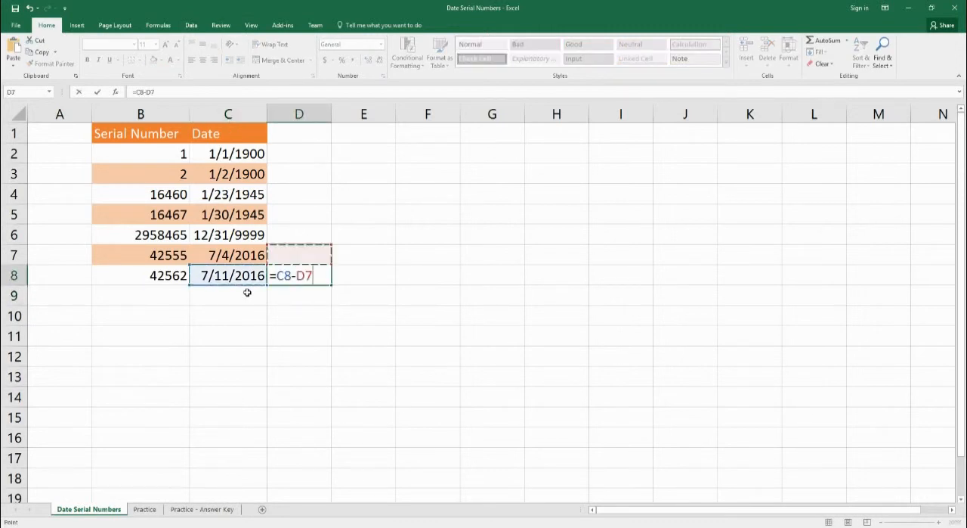
{"action": "key", "text": "Enter"}
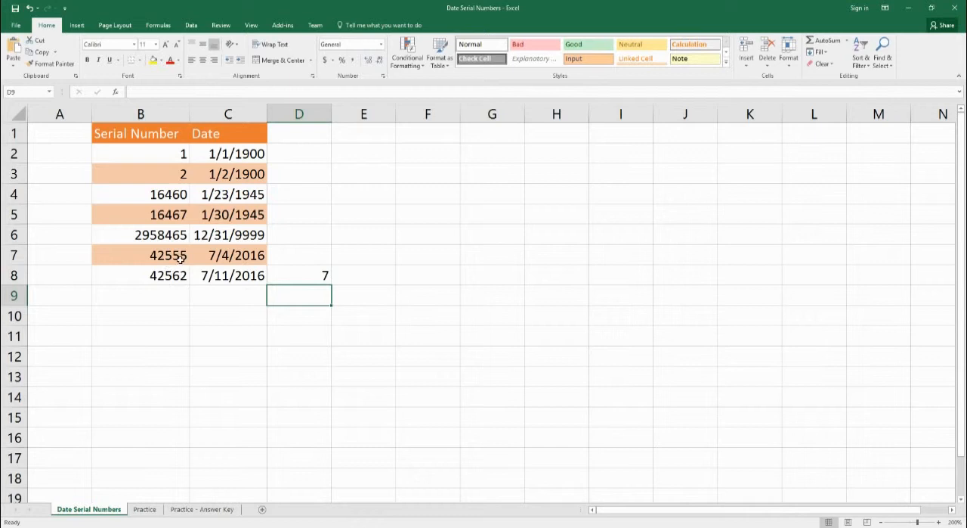
{"action": "left_click", "coordinate": [299, 274]}
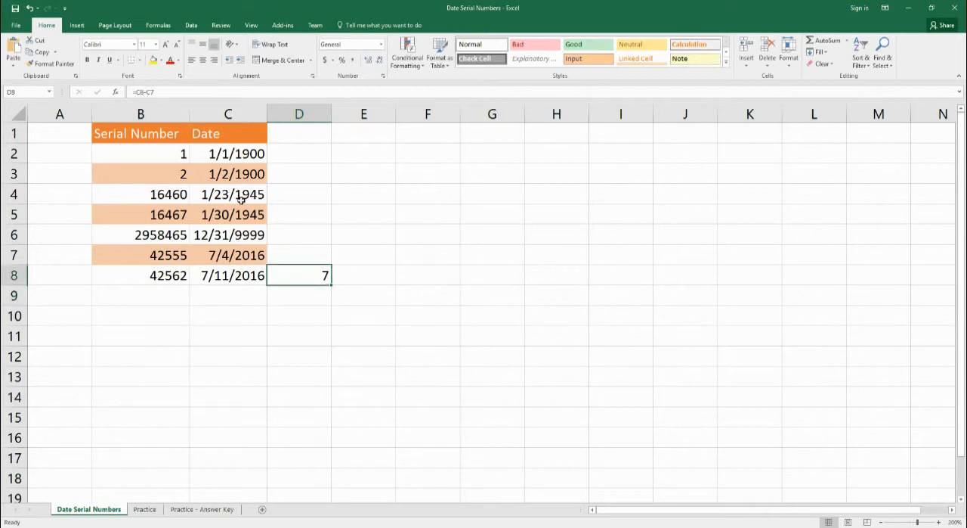
{"action": "key", "text": "Delete"}
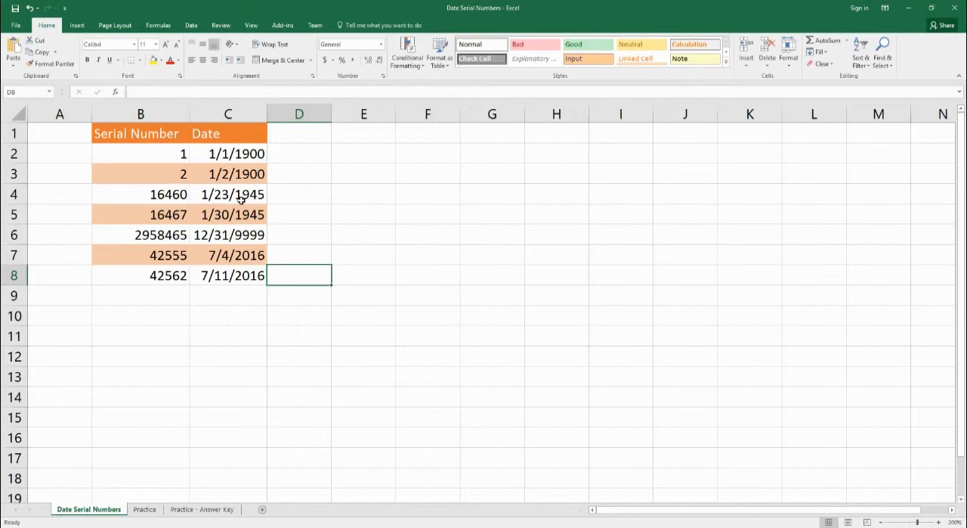
Switch to the Practice sheet and select its empty Date cells D2:D10.
{"action": "left_click", "coordinate": [147, 508]}
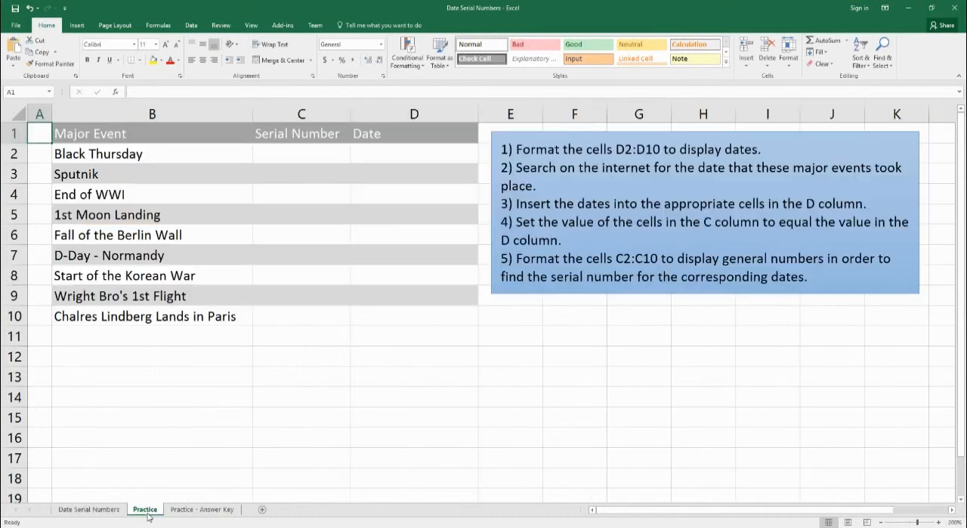
{"action": "mouse_move", "coordinate": [436, 258]}
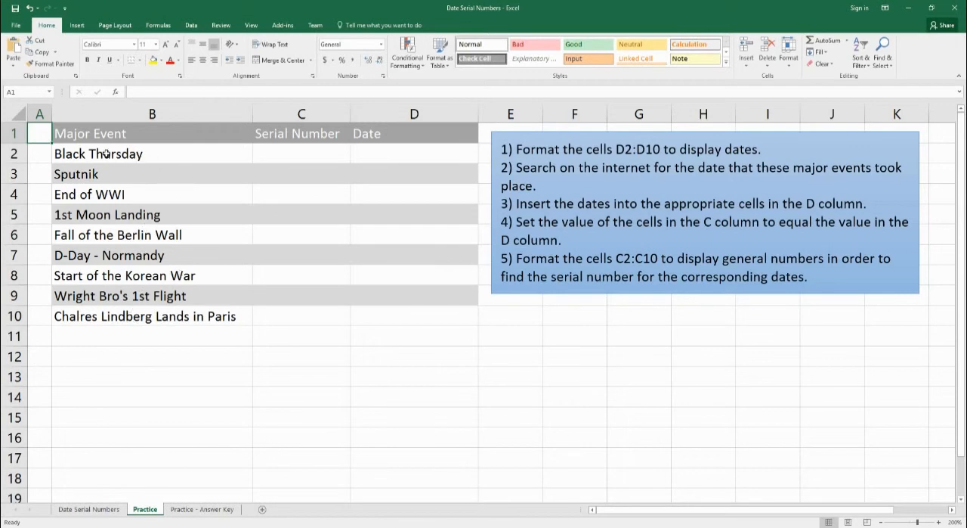
{"action": "mouse_move", "coordinate": [227, 268]}
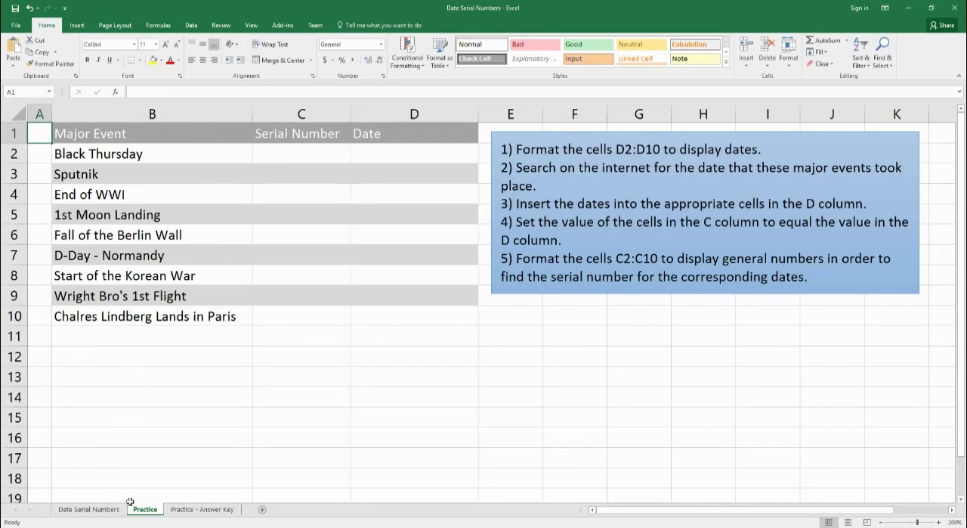
{"action": "left_click", "coordinate": [91, 508]}
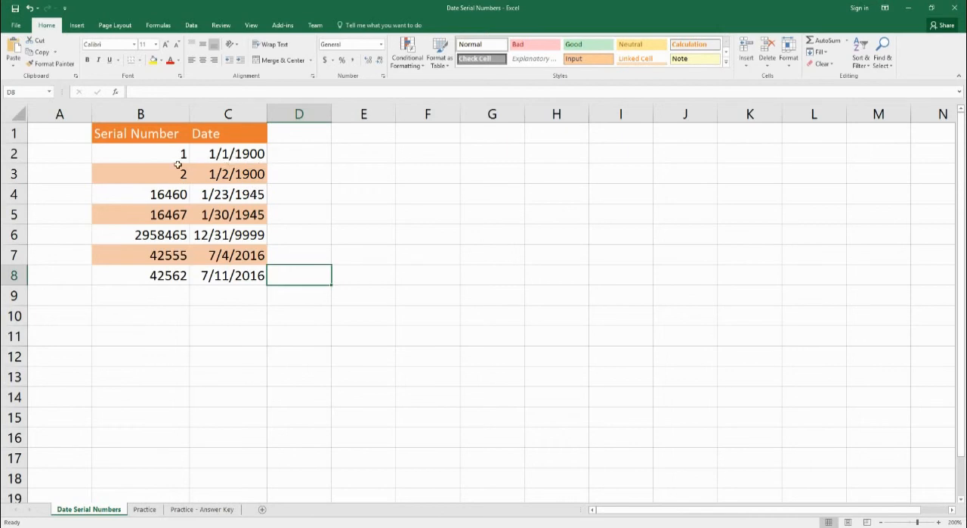
{"action": "mouse_move", "coordinate": [146, 518]}
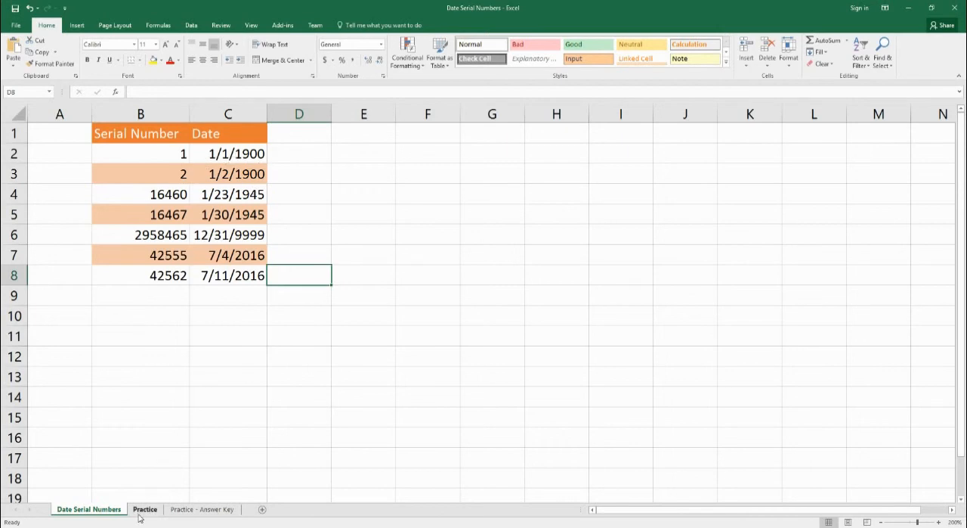
{"action": "left_click", "coordinate": [145, 509]}
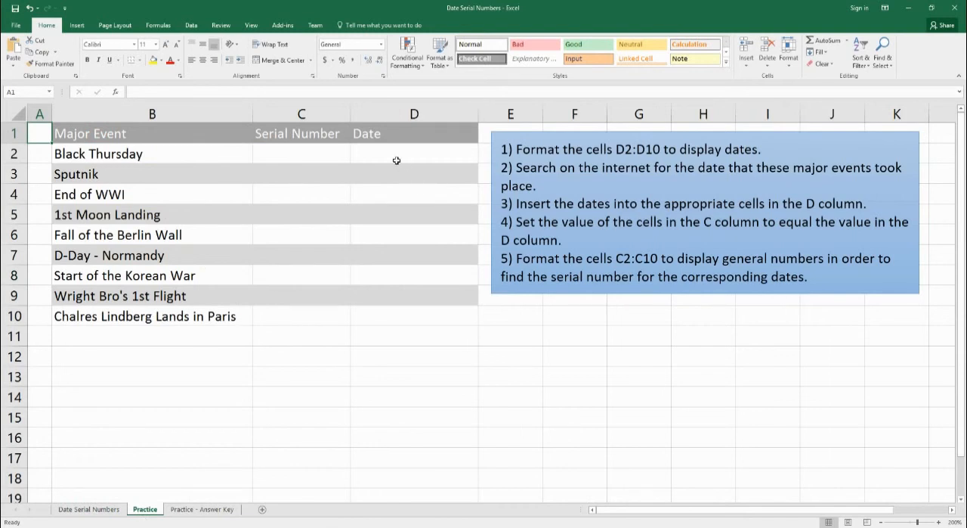
{"action": "left_click_drag", "start_coordinate": [415, 153], "coordinate": [414, 295]}
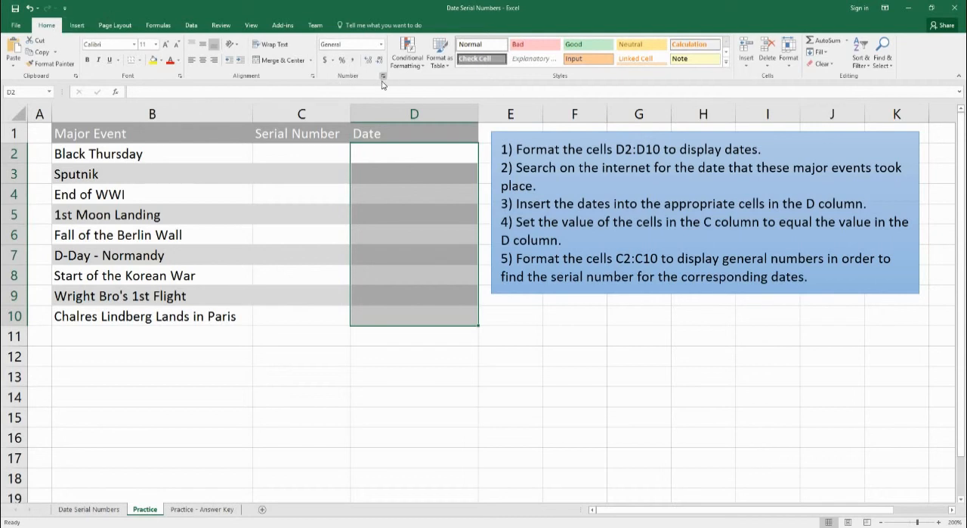
Apply the Date category to D2:D10 through the Format Cells dialog.
{"action": "left_click", "coordinate": [384, 75]}
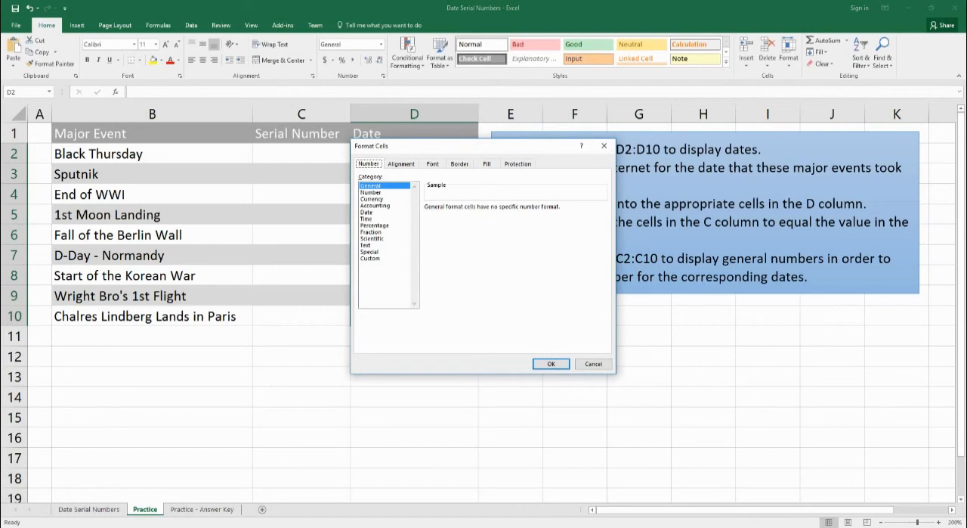
{"action": "left_click", "coordinate": [366, 212]}
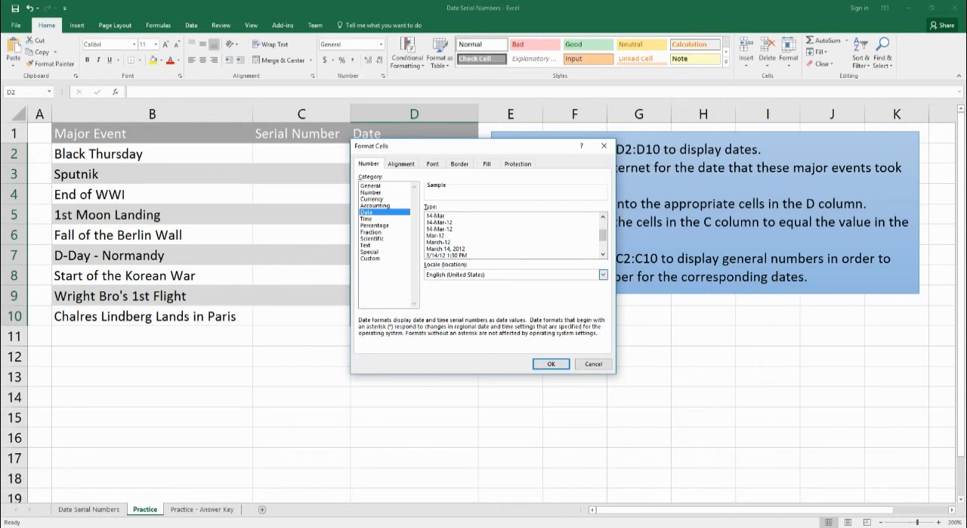
{"action": "left_click", "coordinate": [602, 273]}
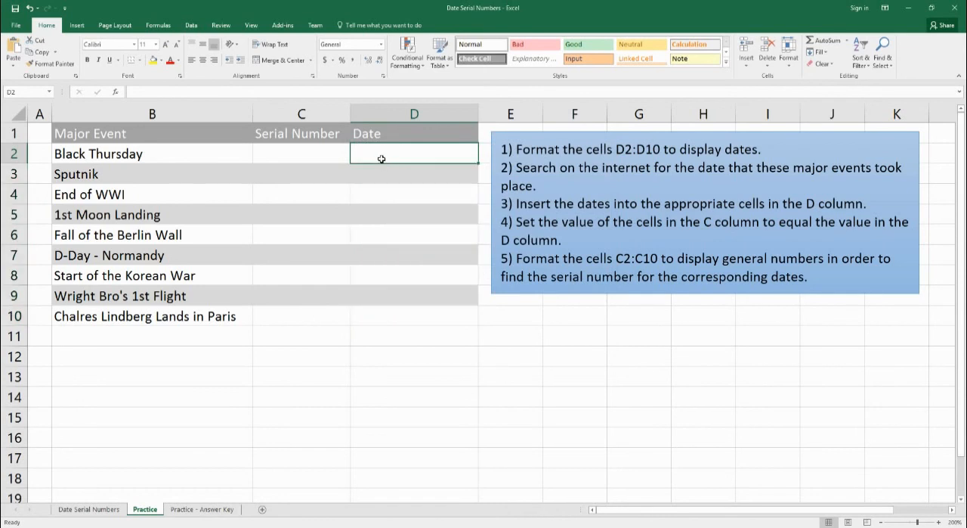
{"action": "left_click_drag", "start_coordinate": [413, 153], "coordinate": [413, 316]}
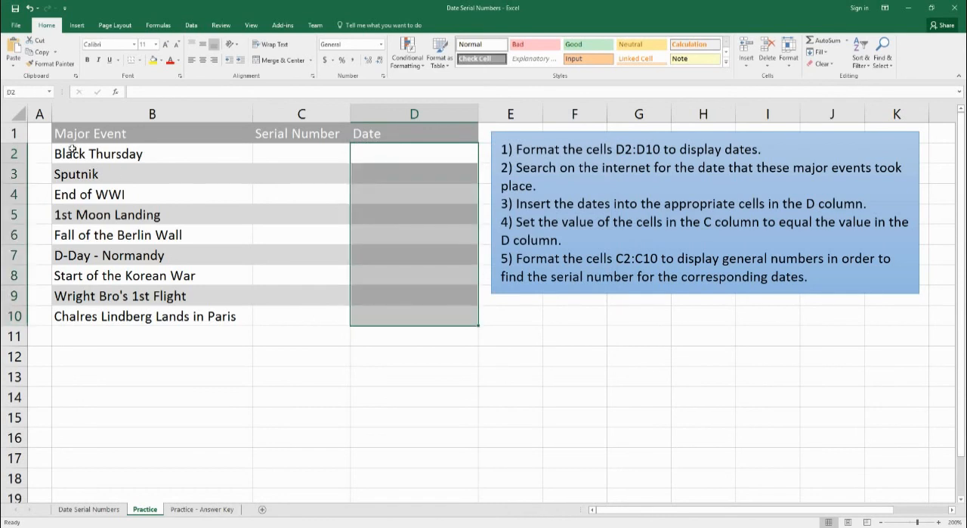
{"action": "mouse_move", "coordinate": [85, 146]}
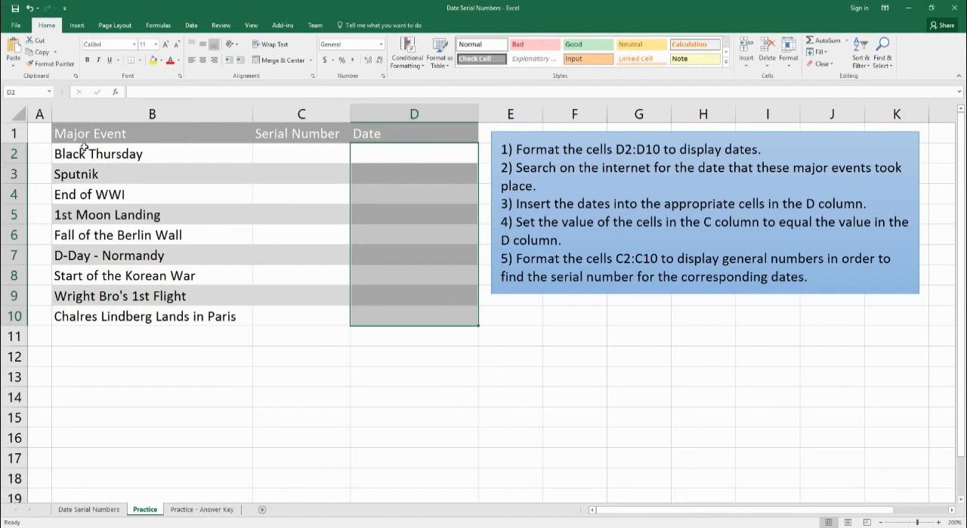
{"action": "mouse_move", "coordinate": [115, 272]}
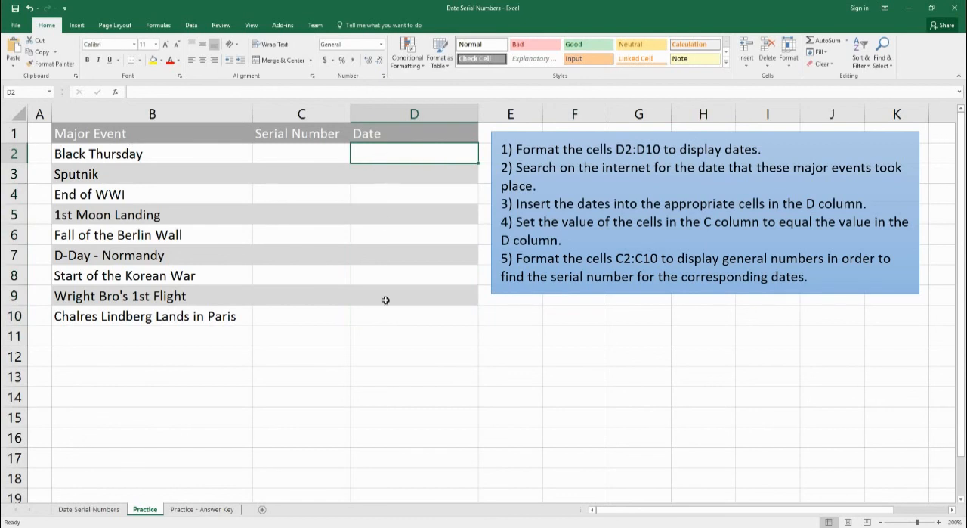
{"action": "mouse_move", "coordinate": [384, 316]}
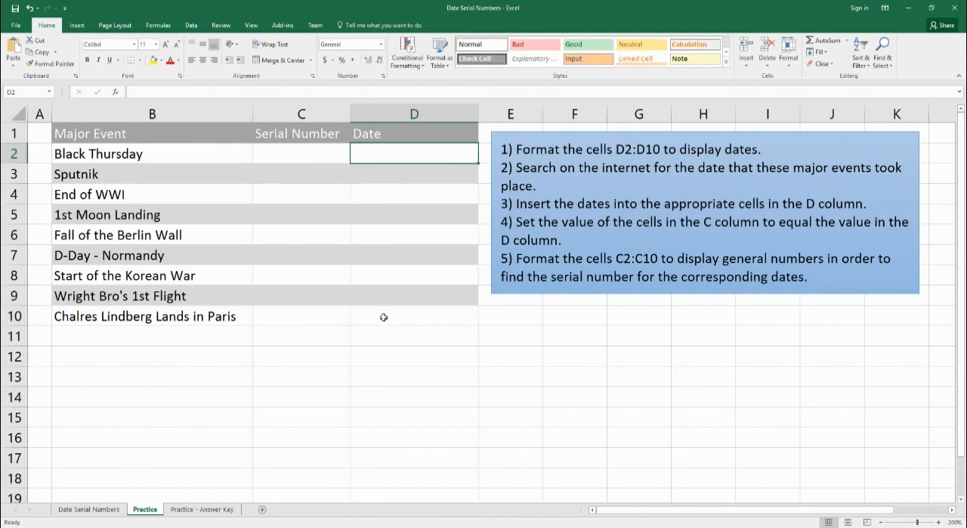
{"action": "mouse_move", "coordinate": [471, 157]}
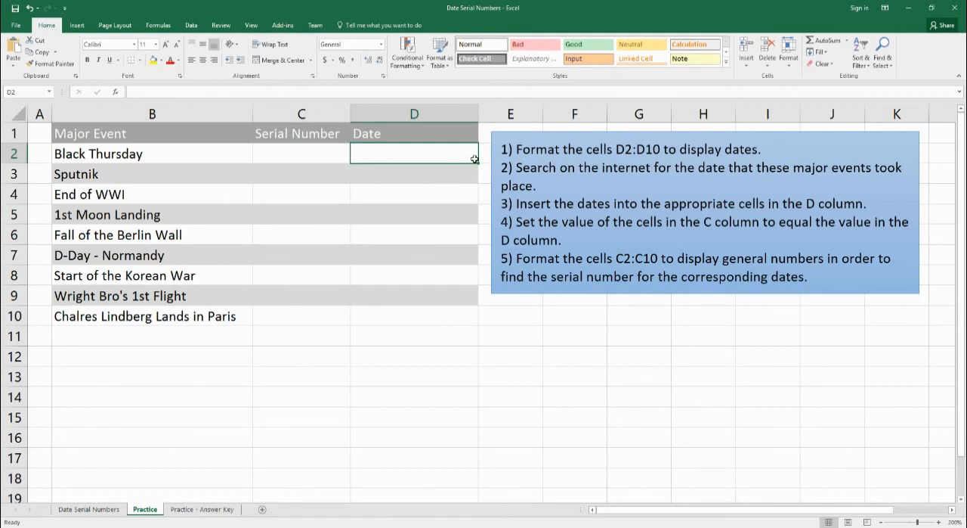
{"action": "left_click", "coordinate": [295, 154]}
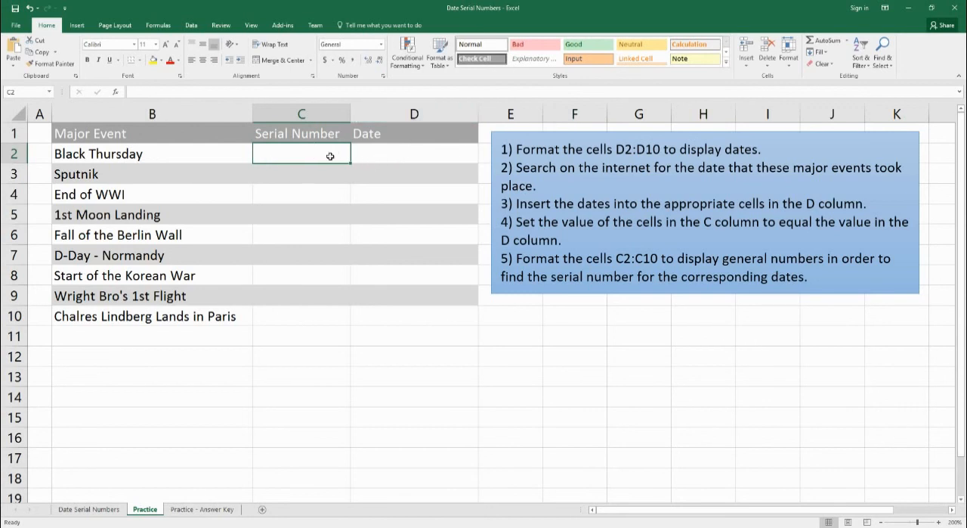
{"action": "mouse_move", "coordinate": [351, 159]}
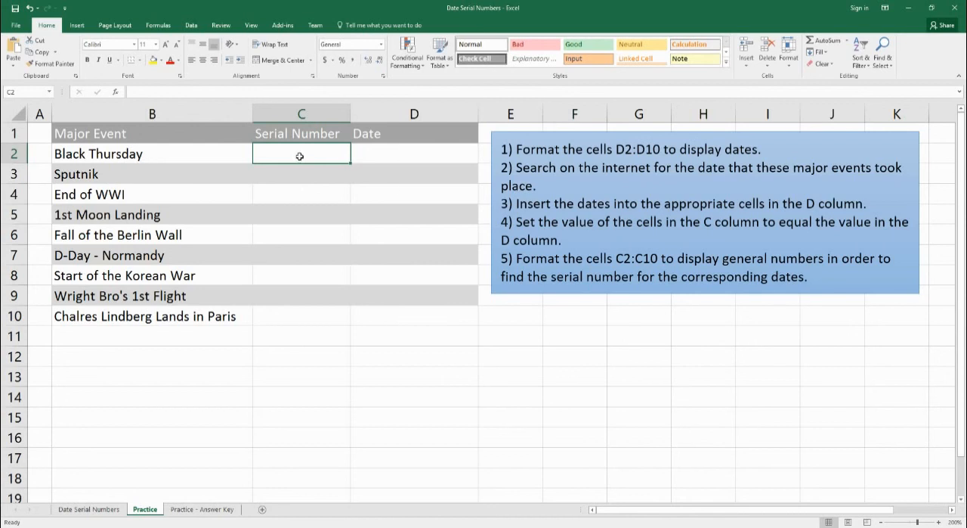
{"action": "left_click_drag", "start_coordinate": [301, 153], "coordinate": [301, 315]}
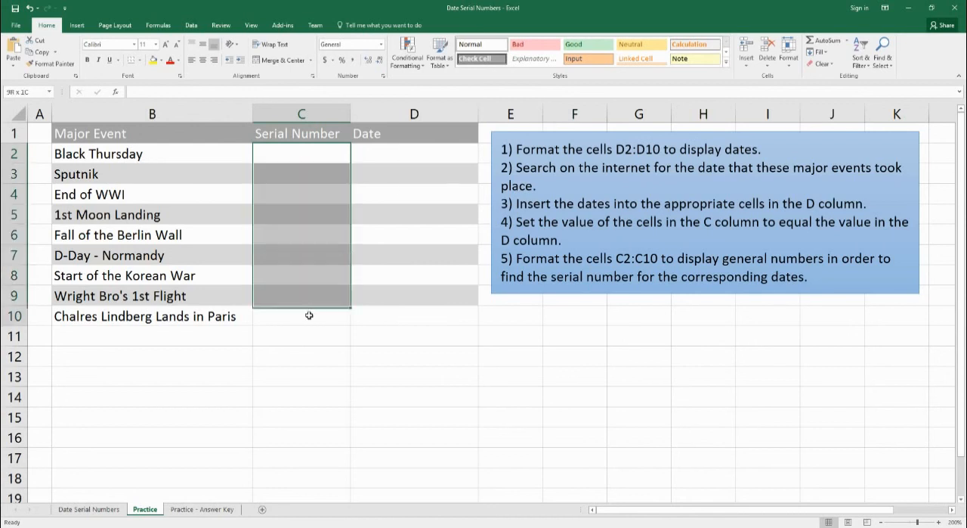
{"action": "left_click", "coordinate": [380, 43]}
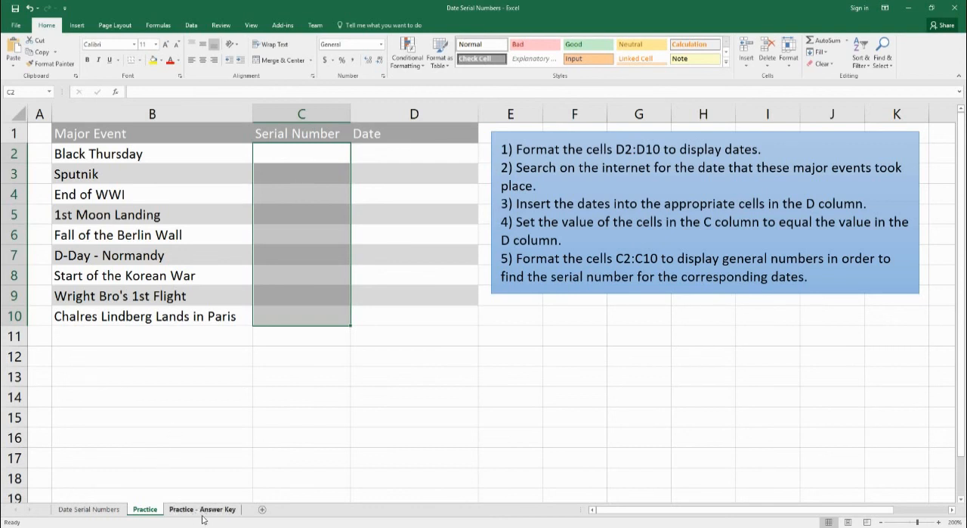
{"action": "mouse_move", "coordinate": [209, 503]}
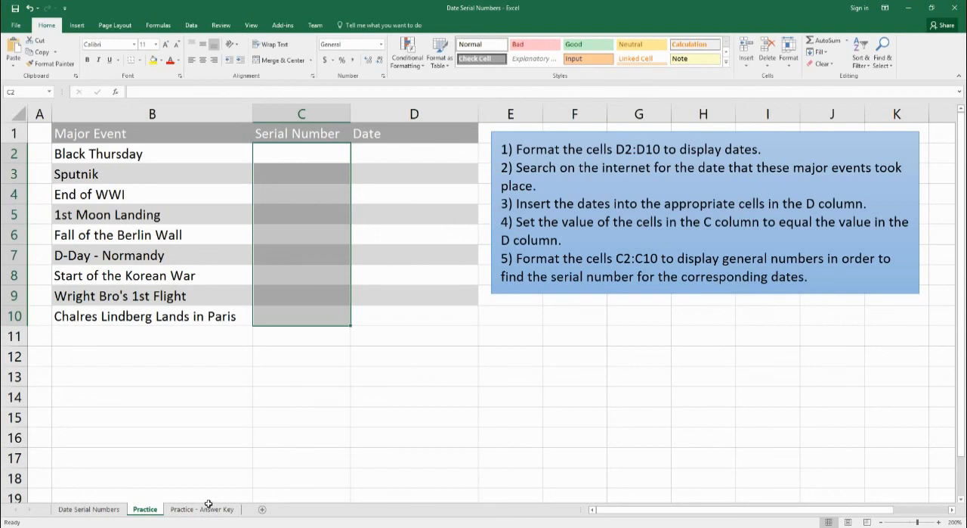